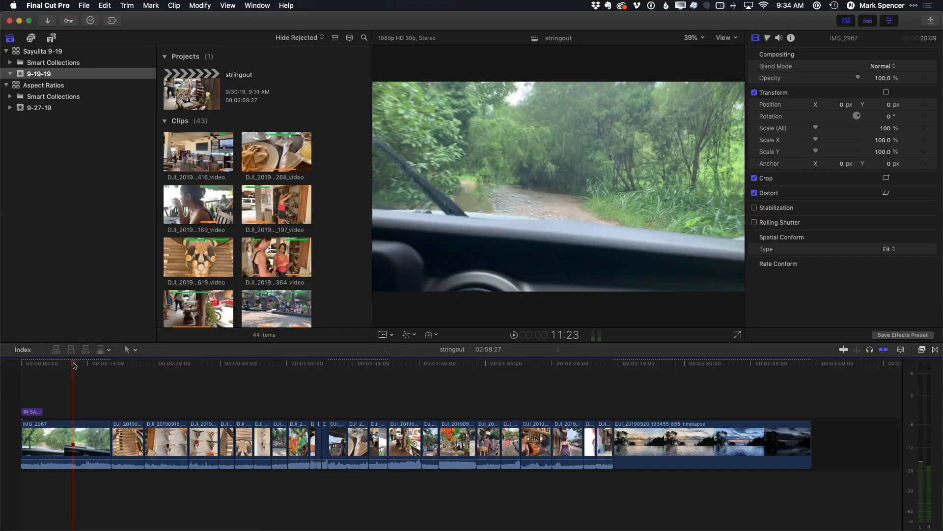
pyautogui.moveTo(576, 276)
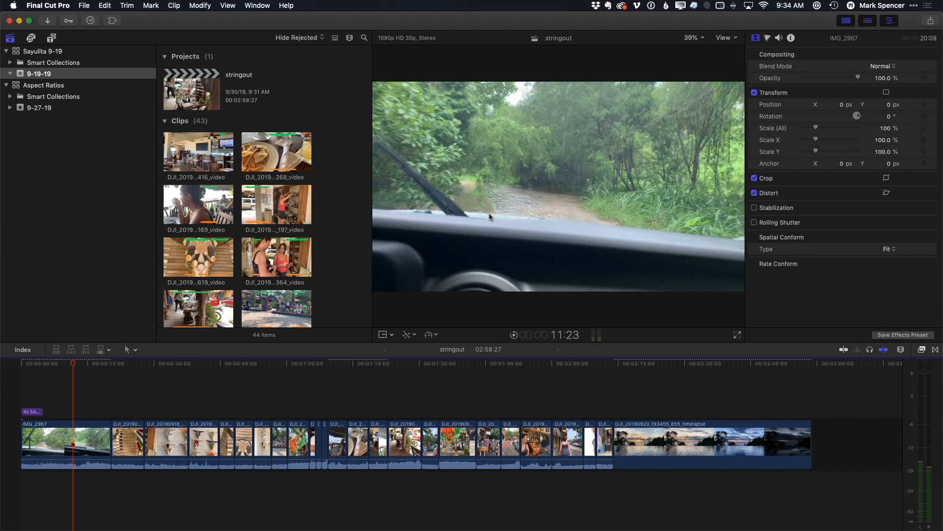
# Step: Reveal the open stringout project in the browser and show its 1920 × 1080 details in the inspector
pyautogui.click(83, 6)
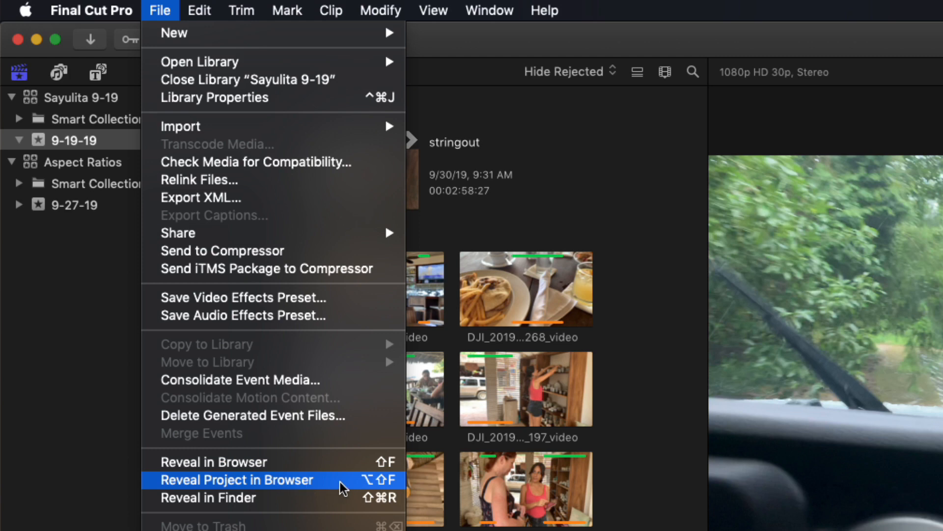
pyautogui.click(236, 480)
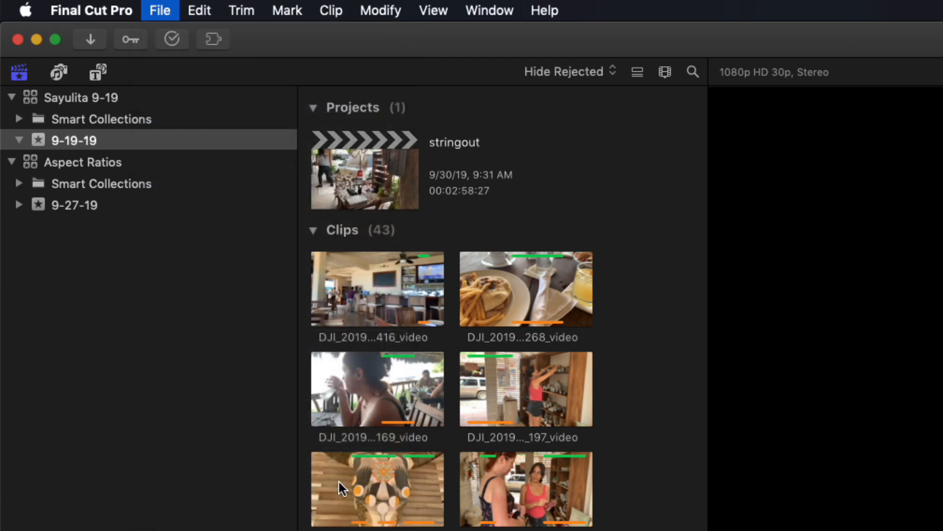
pyautogui.click(365, 170)
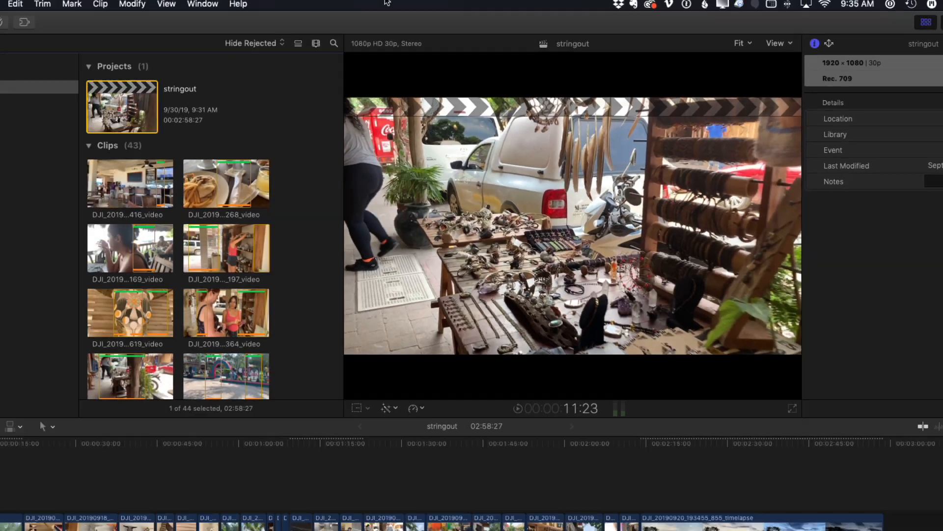
# Step: Create a new project with custom settings: Custom format, width 1080, giving a vertical 1080 × 1920 at 23.98 fps
pyautogui.click(94, 6)
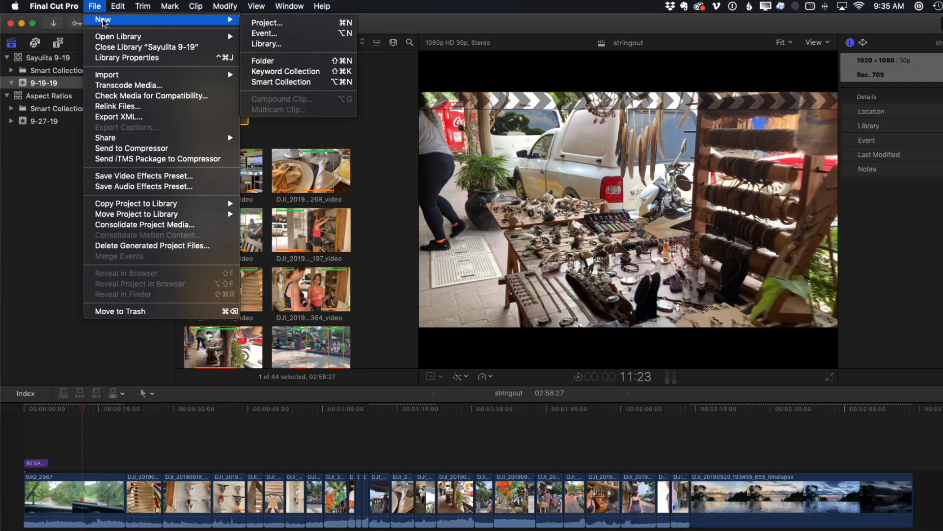
pyautogui.click(268, 23)
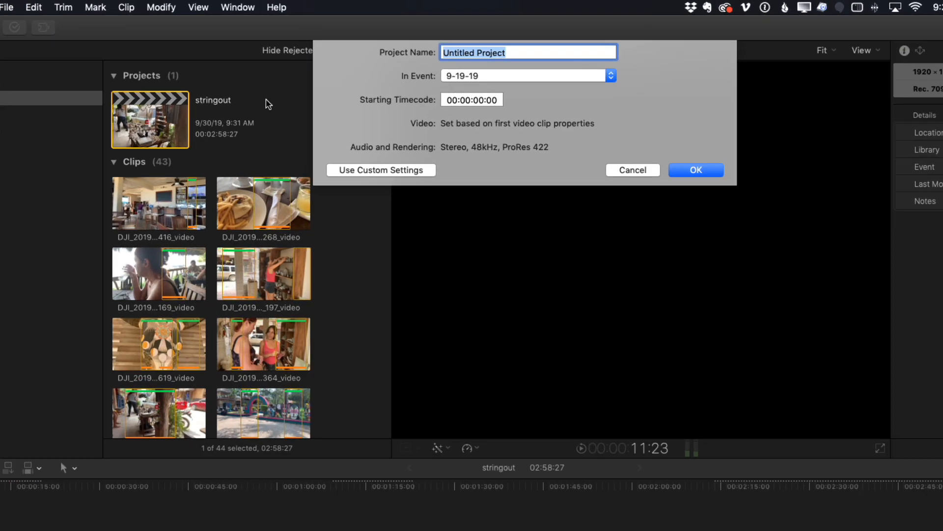
pyautogui.click(381, 170)
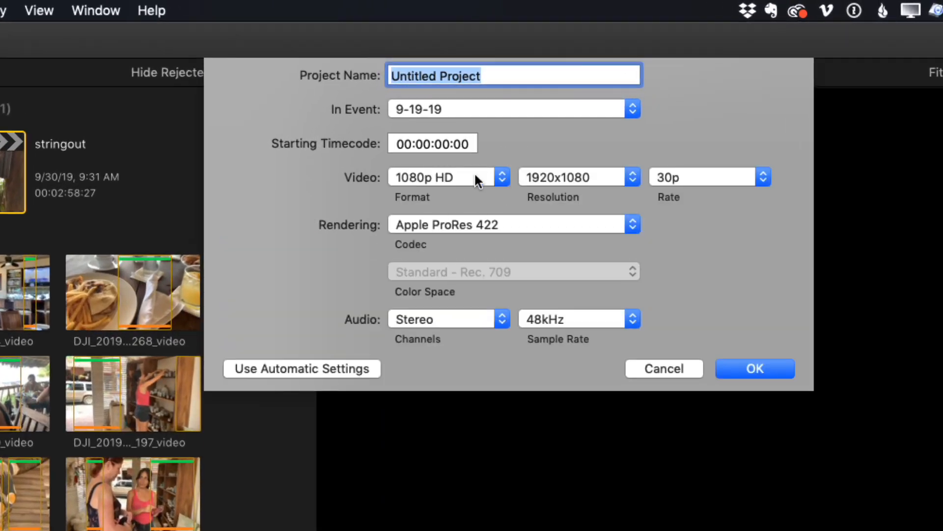
pyautogui.click(445, 176)
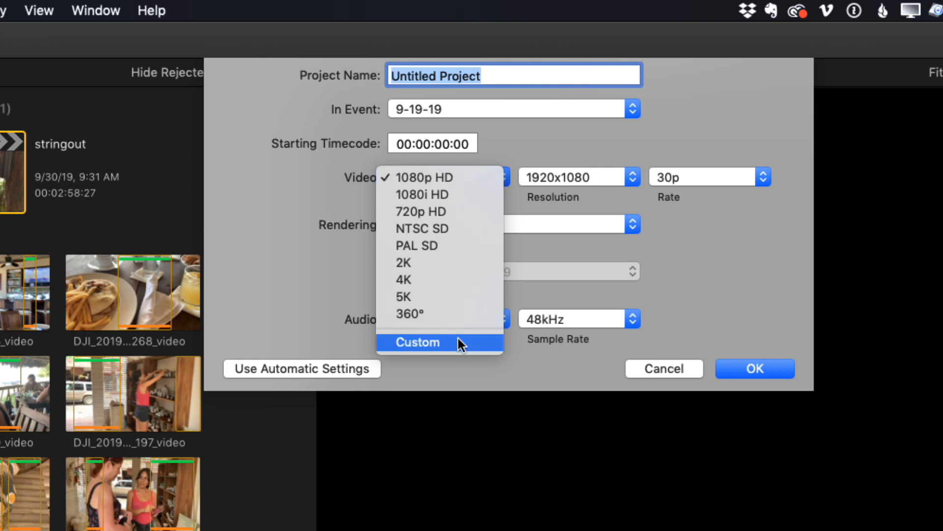
pyautogui.click(417, 342)
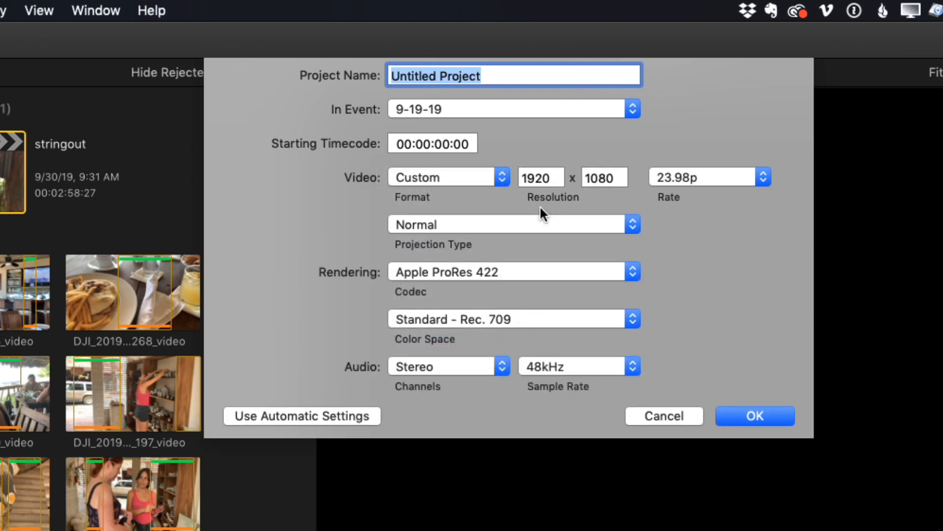
pyautogui.moveTo(553, 207)
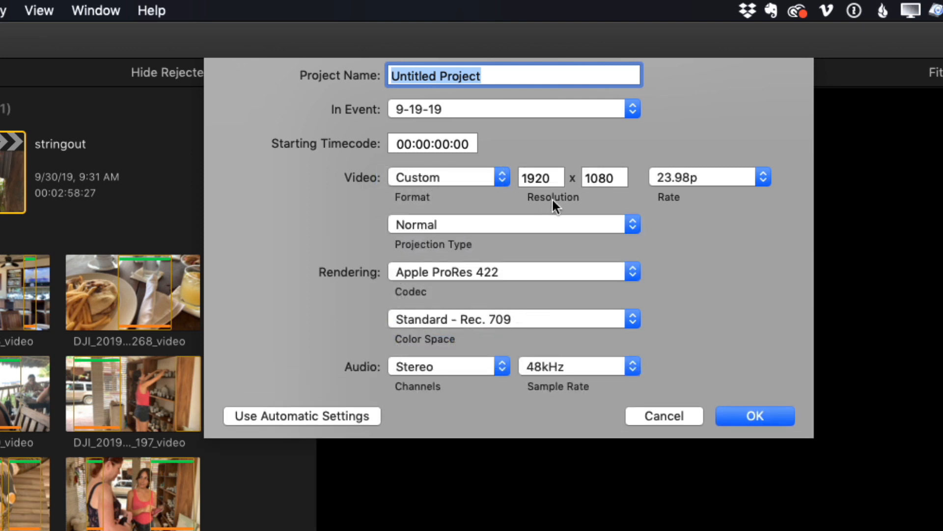
pyautogui.click(540, 177)
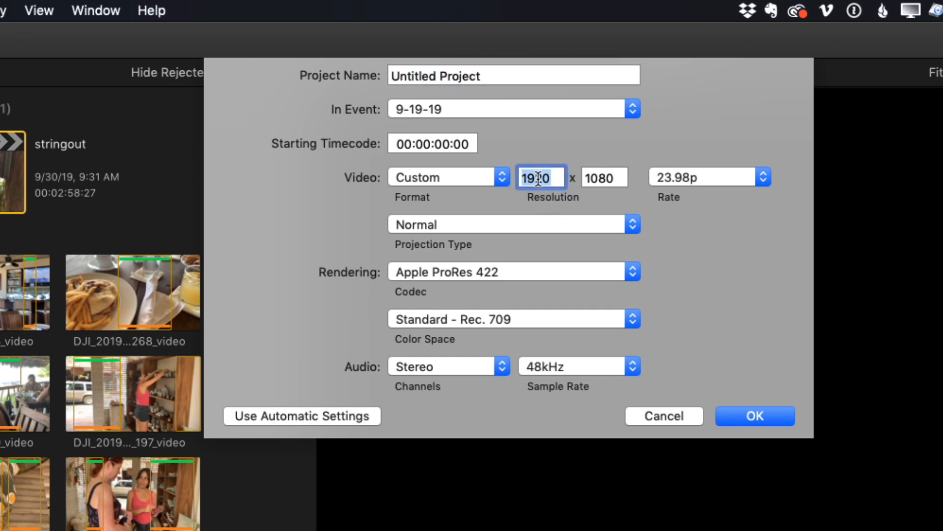
pyautogui.write('1080')
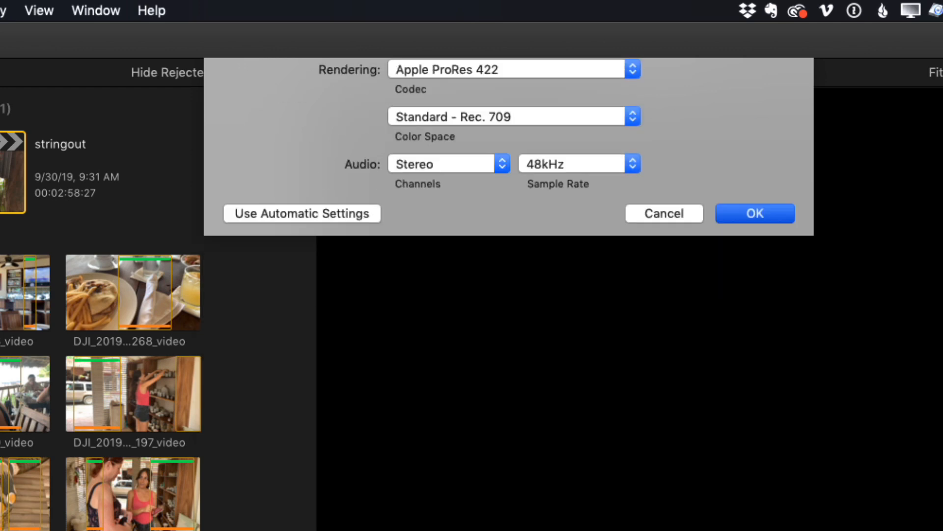
pyautogui.click(754, 214)
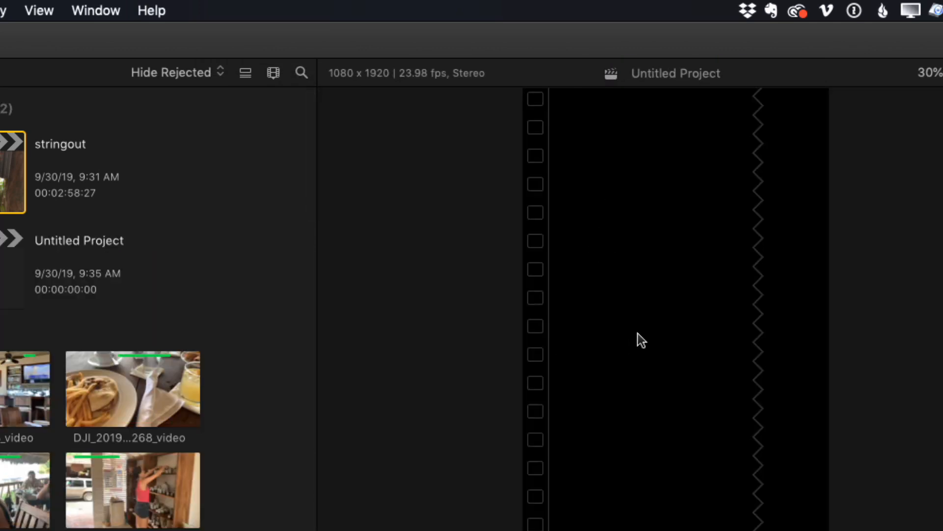
pyautogui.moveTo(685, 323)
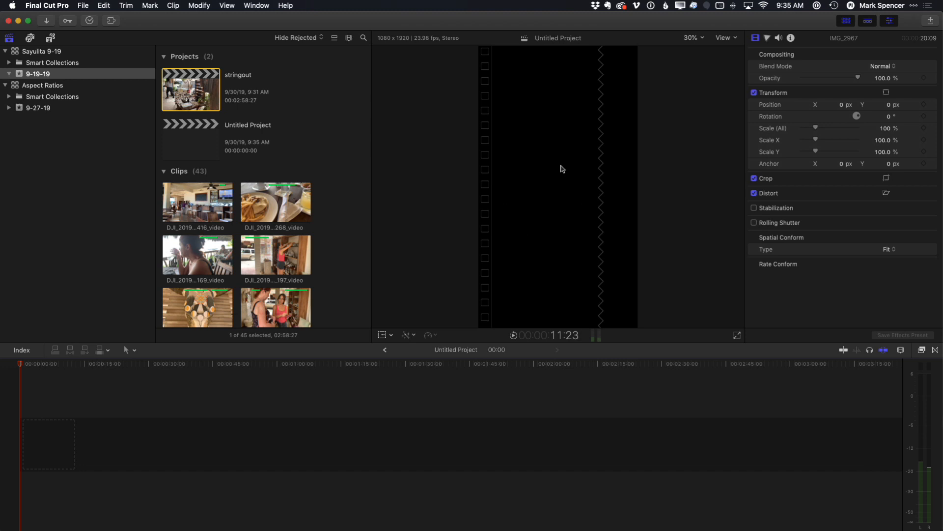
pyautogui.moveTo(29, 138)
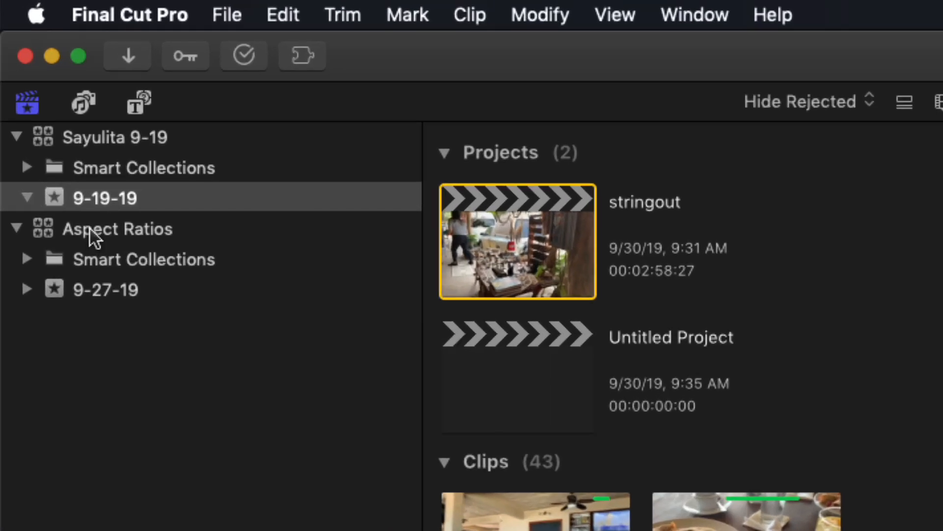
# Step: Show the preset projects of the Aspect Ratios library, including the IG Stories 9:16 HD 30p project
pyautogui.click(117, 229)
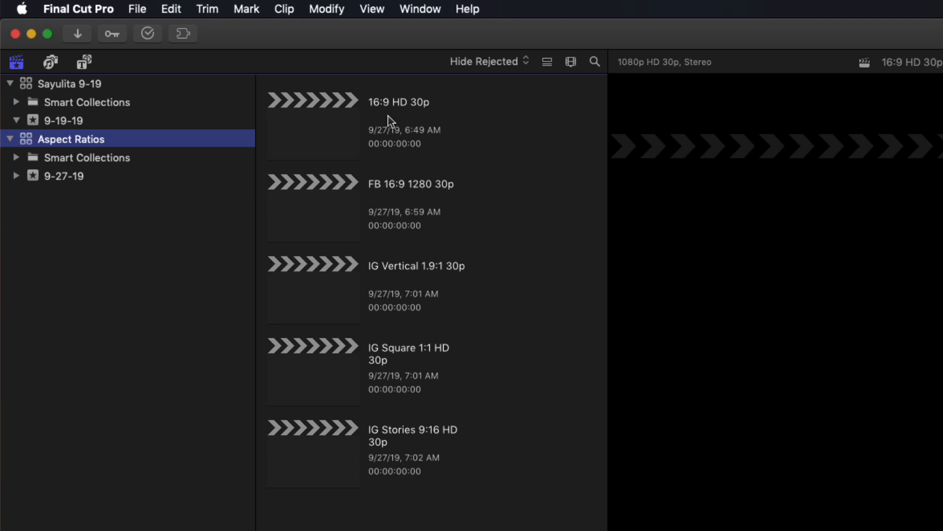
pyautogui.moveTo(392, 205)
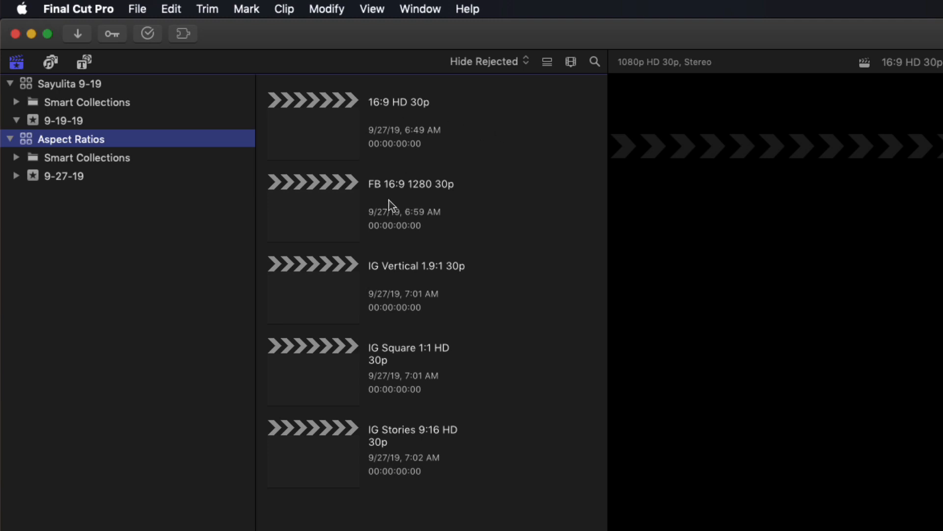
pyautogui.moveTo(417, 280)
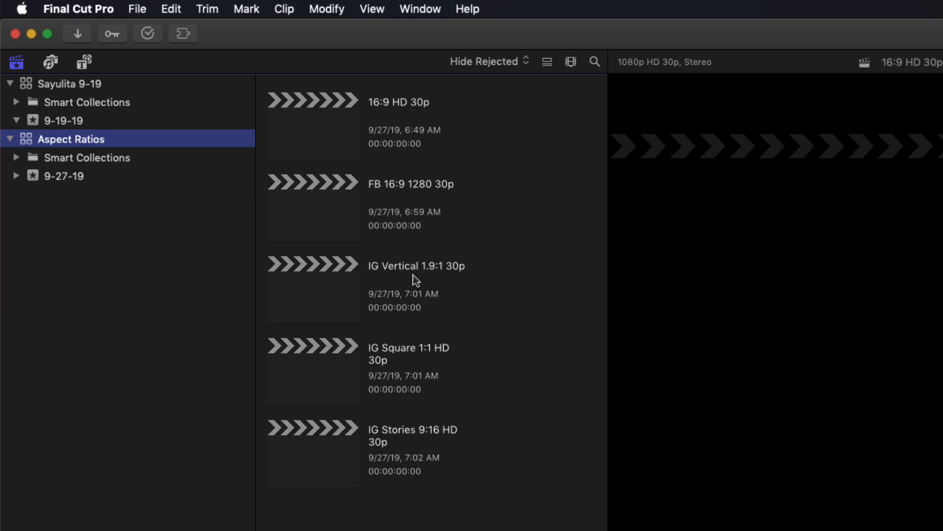
pyautogui.moveTo(411, 283)
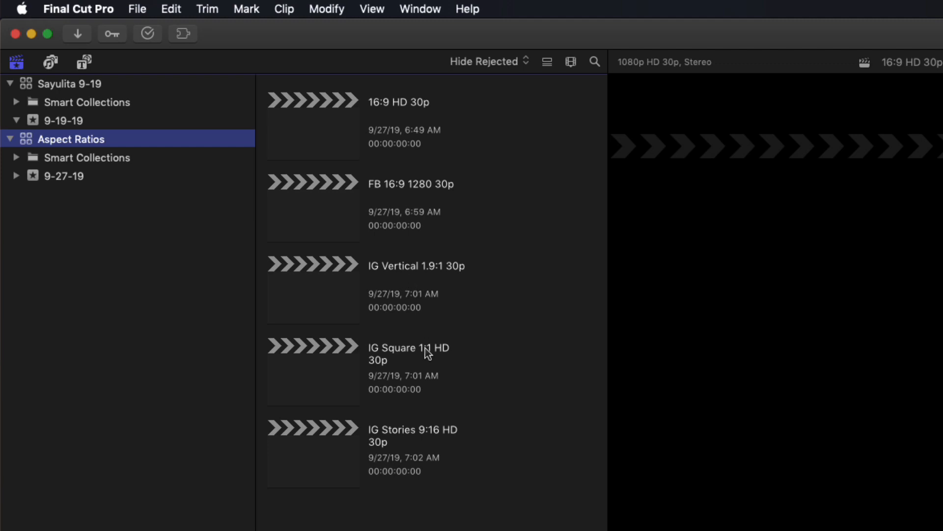
pyautogui.moveTo(421, 366)
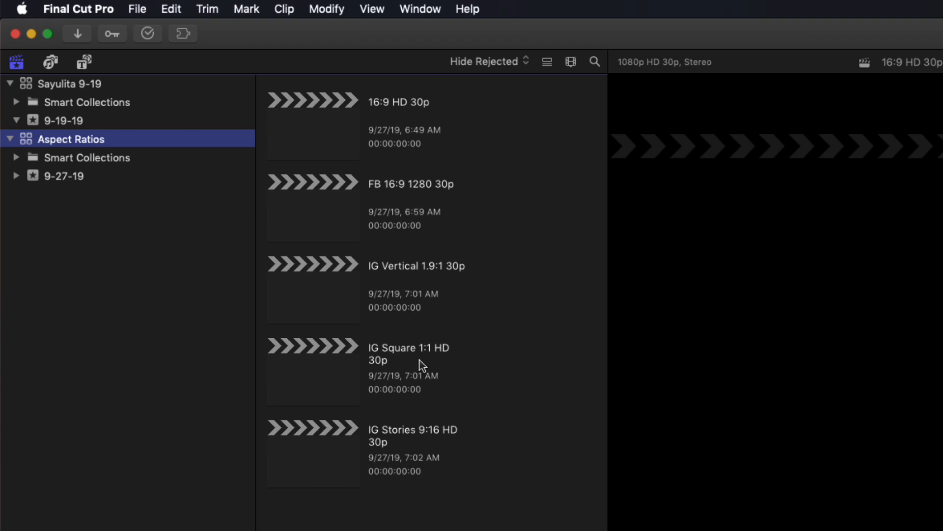
pyautogui.moveTo(422, 448)
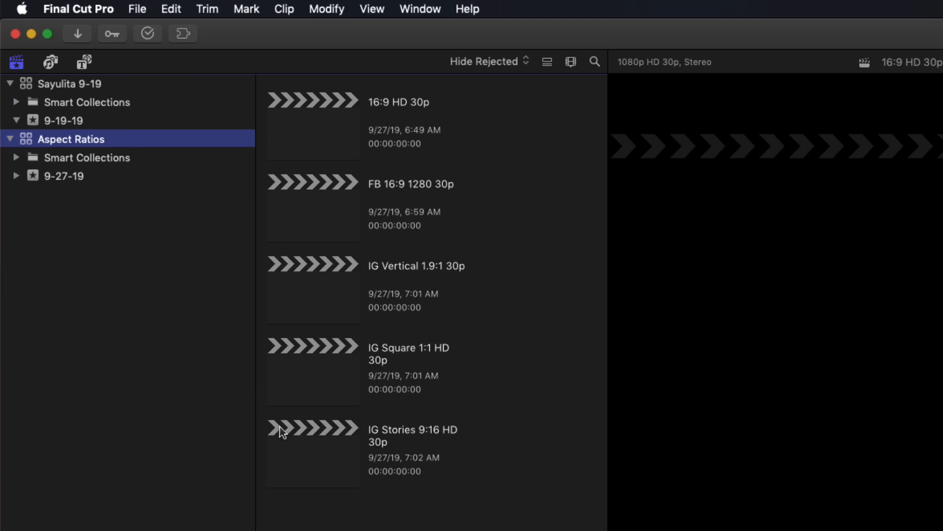
pyautogui.moveTo(319, 463)
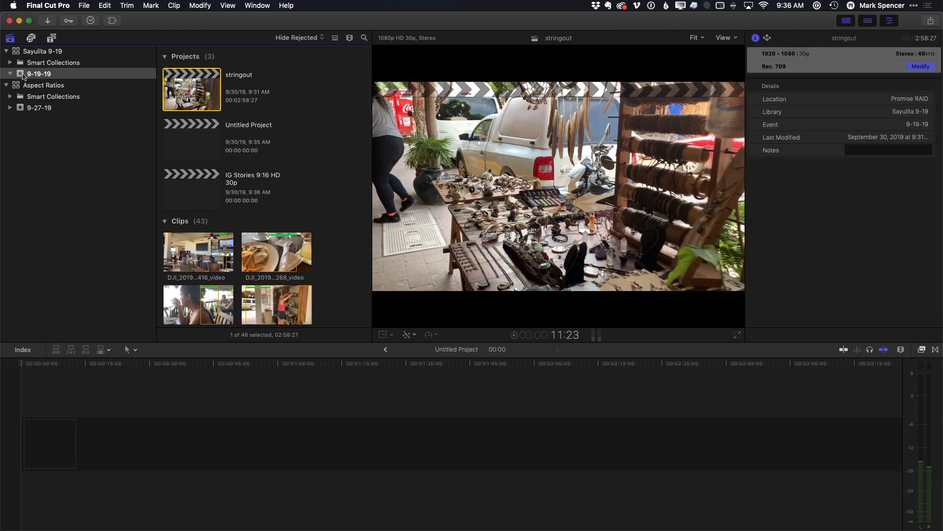
# Step: In the 9-19-19 event, confirm the IG Stories 9:16 project at Custom 1080 × 1920 with the rate at 23.98p
pyautogui.click(191, 190)
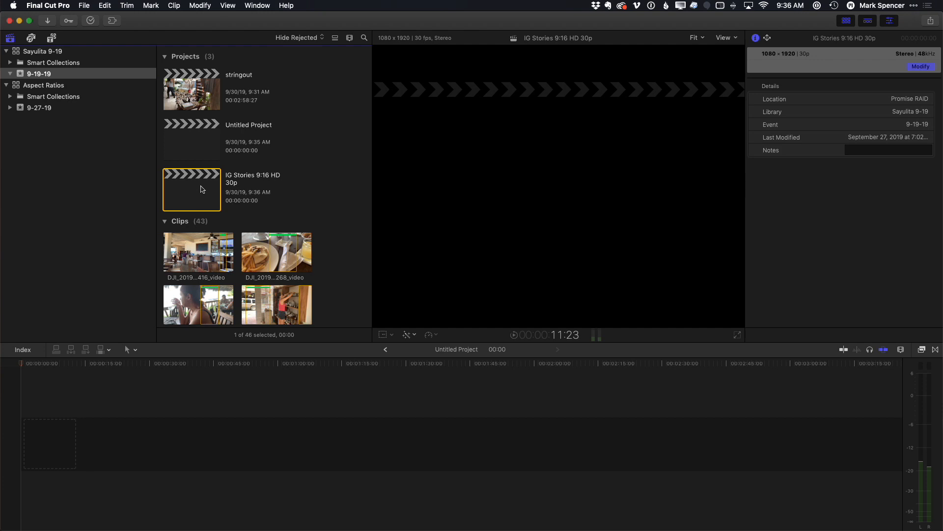
pyautogui.click(920, 66)
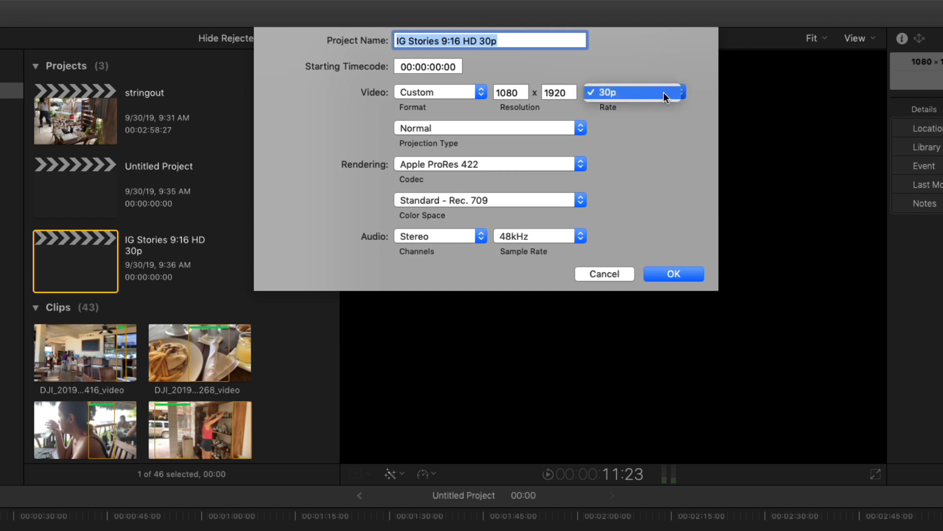
pyautogui.click(439, 92)
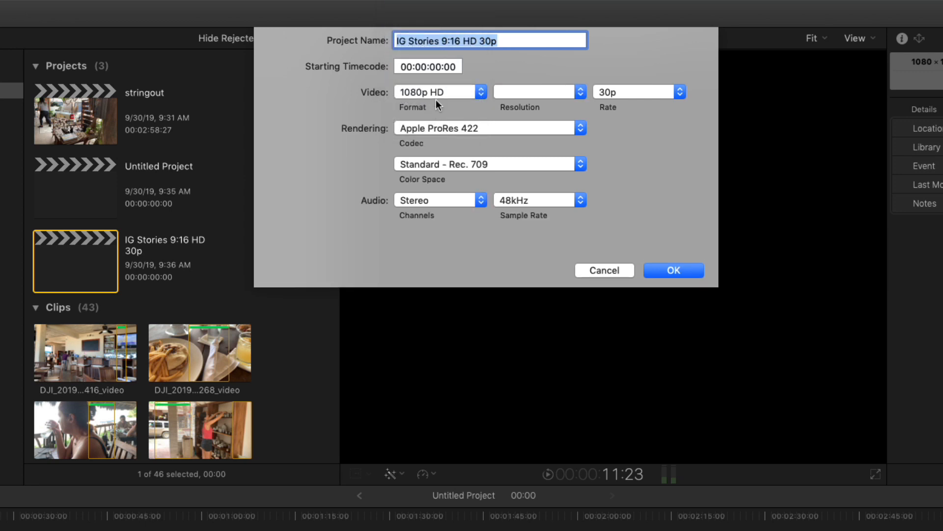
pyautogui.click(439, 91)
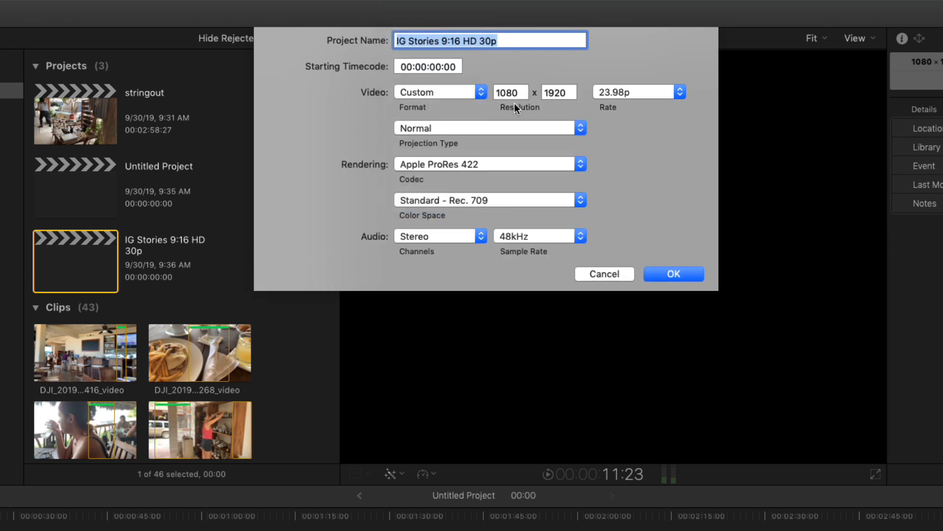
pyautogui.click(679, 91)
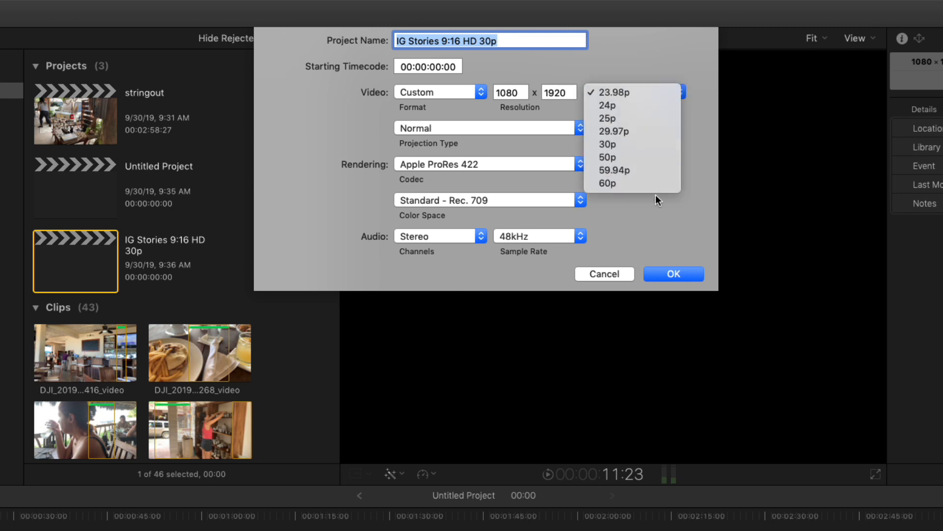
pyautogui.moveTo(632, 144)
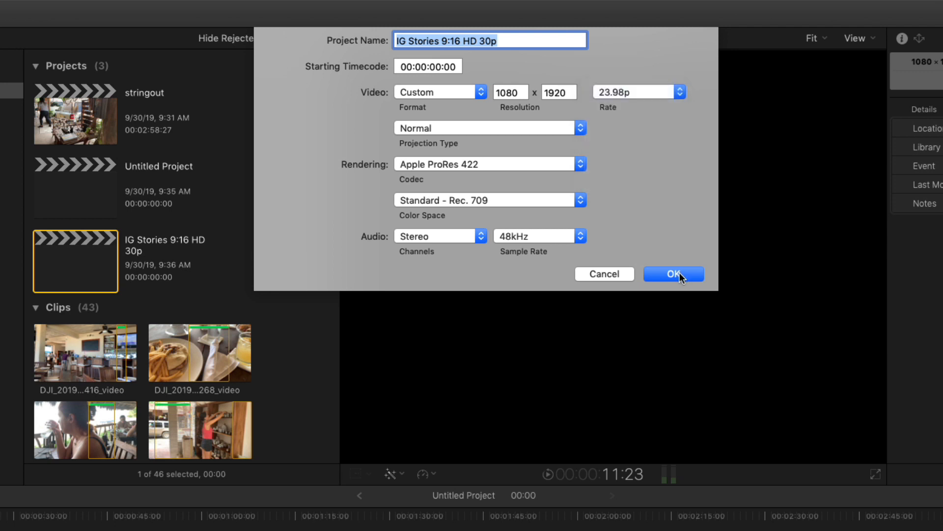
pyautogui.click(673, 274)
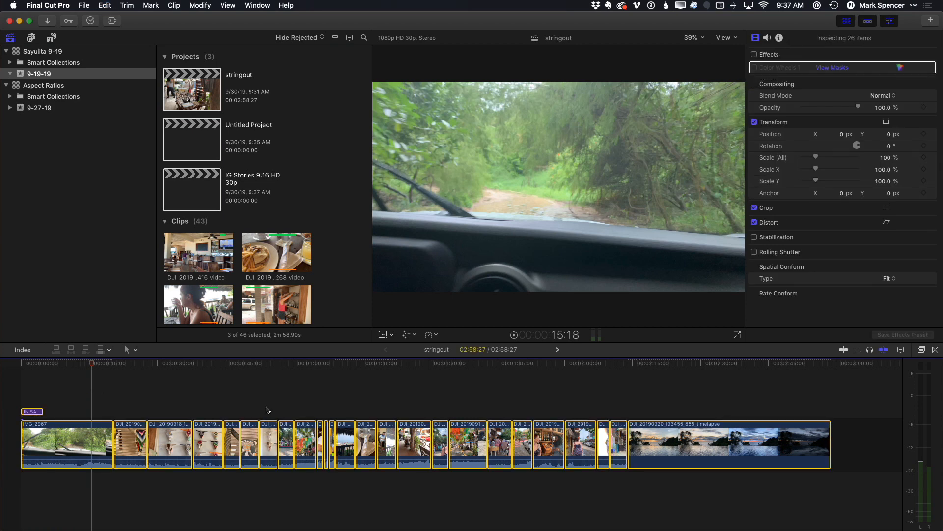
# Step: In the vertical Untitled Project, set the clips' Spatial Conform Type to Fill in the Video Inspector
pyautogui.doubleClick(192, 89)
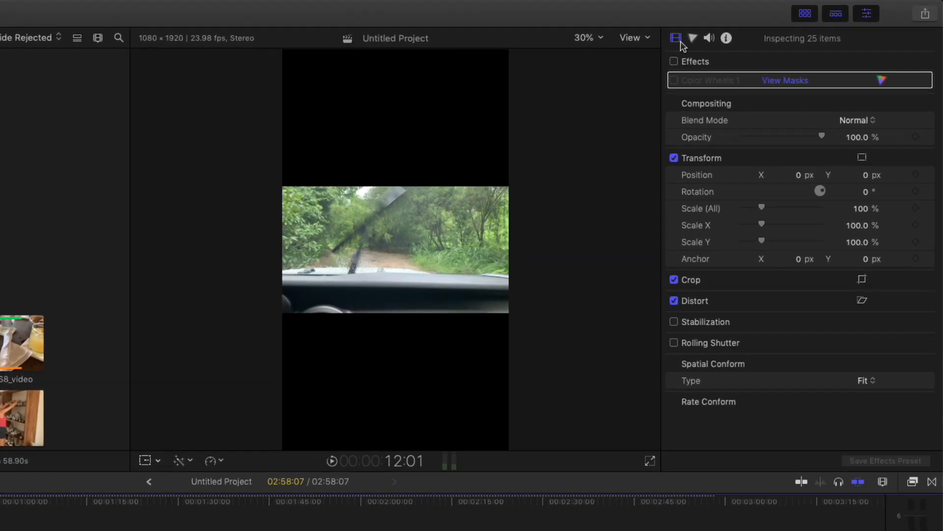
pyautogui.click(865, 380)
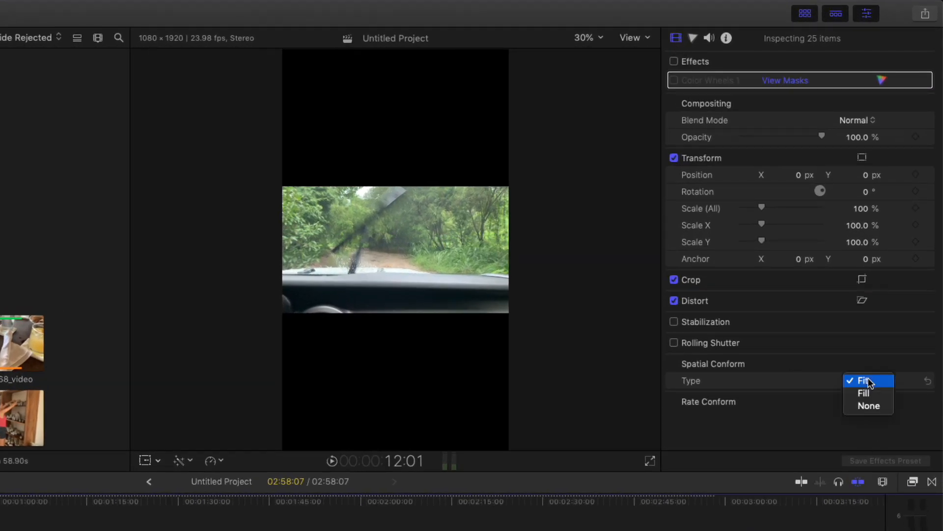
pyautogui.click(864, 393)
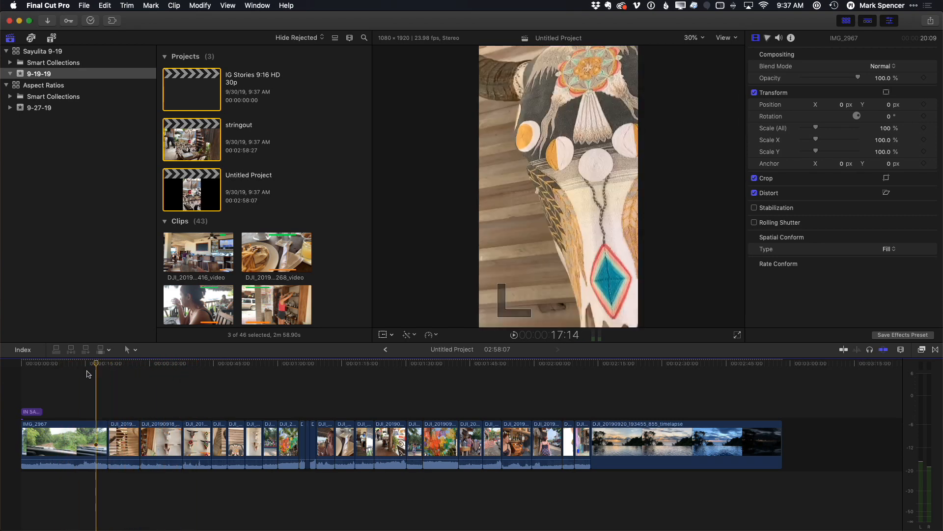
# Step: Reframe the opening clip IMG_2967 by sliding its Transform Position X to about 400.6 px
pyautogui.click(74, 362)
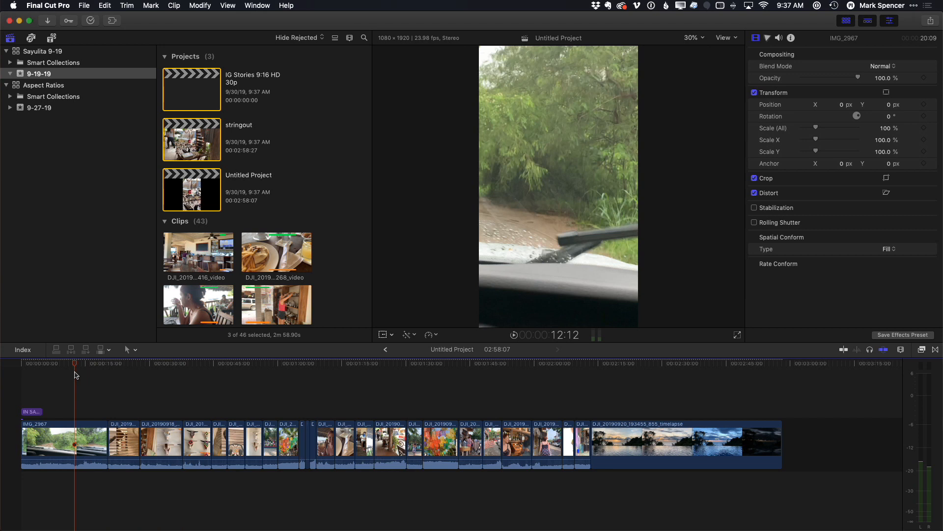
pyautogui.moveTo(845, 109)
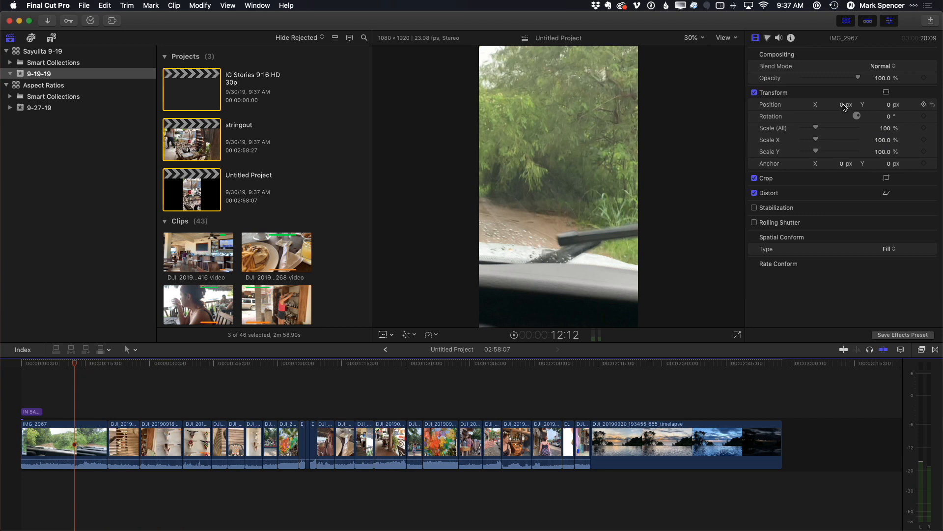
pyautogui.moveTo(846, 104); pyautogui.dragTo(839, 104)
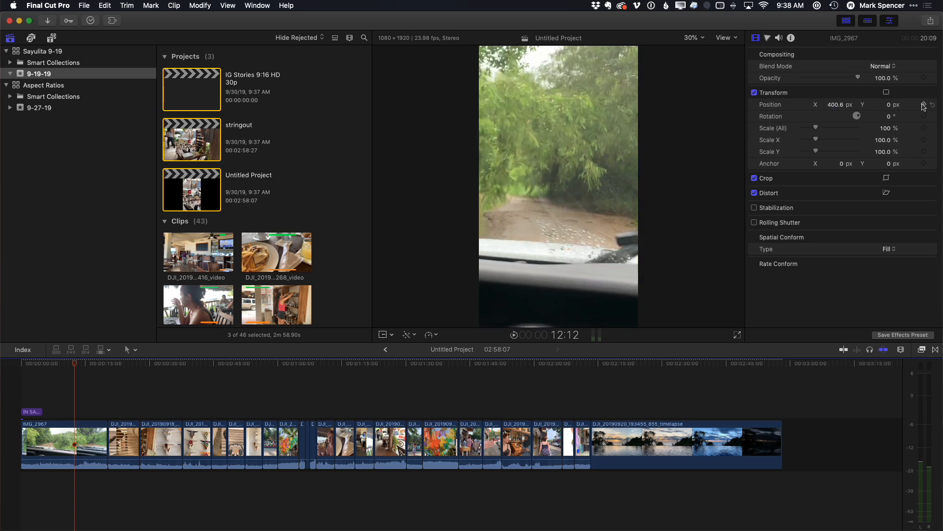
pyautogui.moveTo(925, 106)
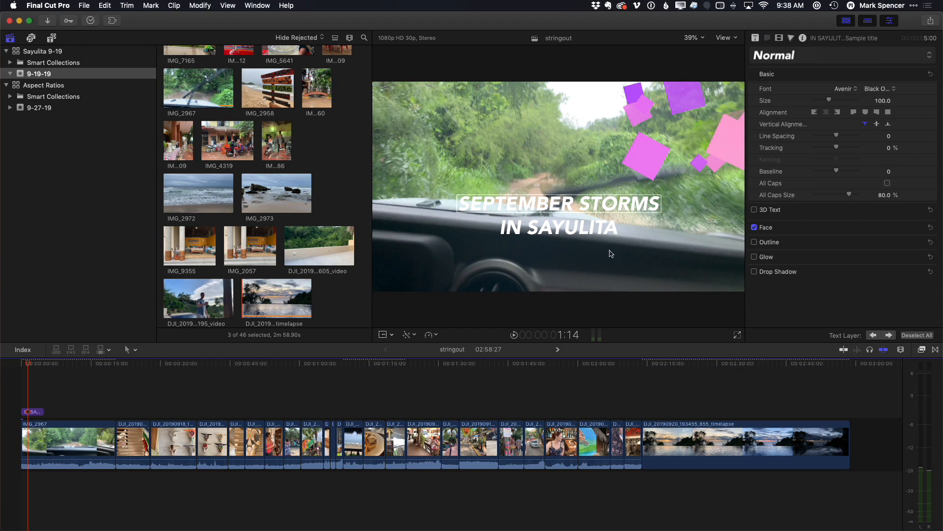
pyautogui.moveTo(567, 258)
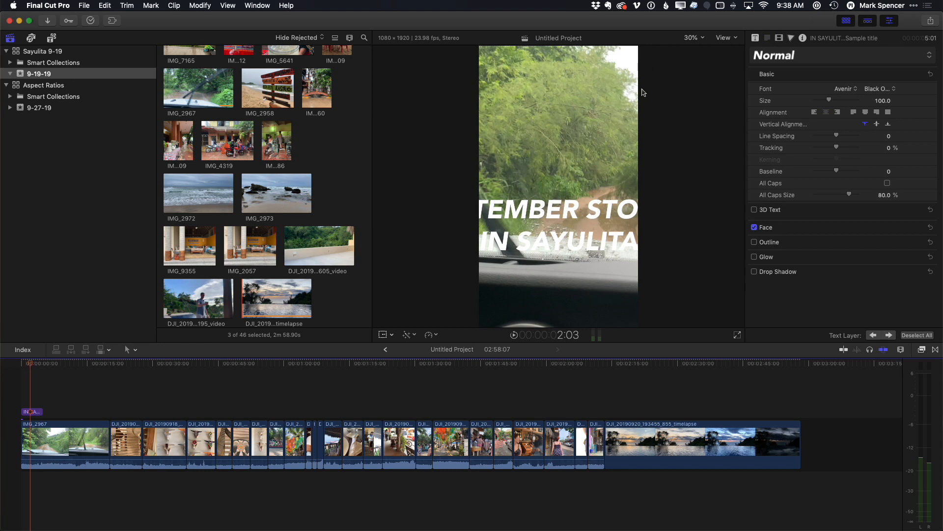
# Step: Return to the stringout, select the title and view its published Color Range and Roundness parameters
pyautogui.click(558, 209)
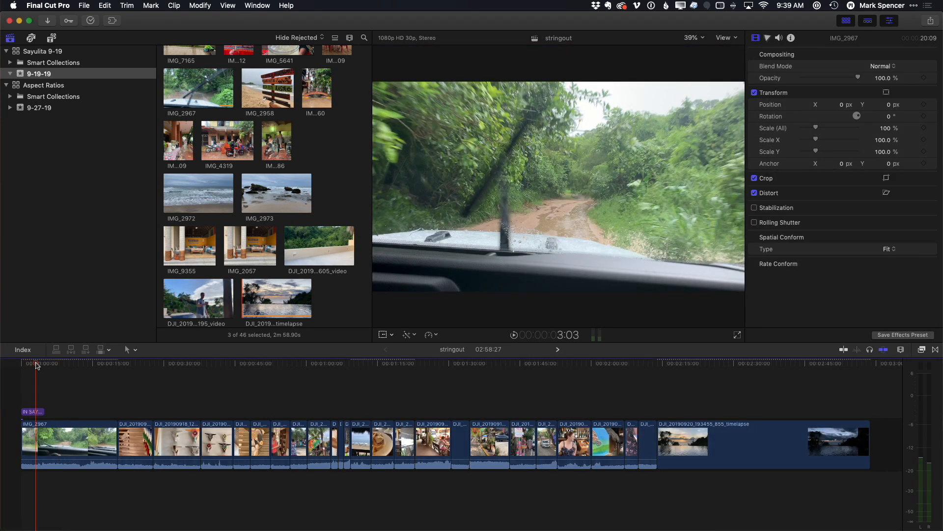
pyautogui.click(756, 38)
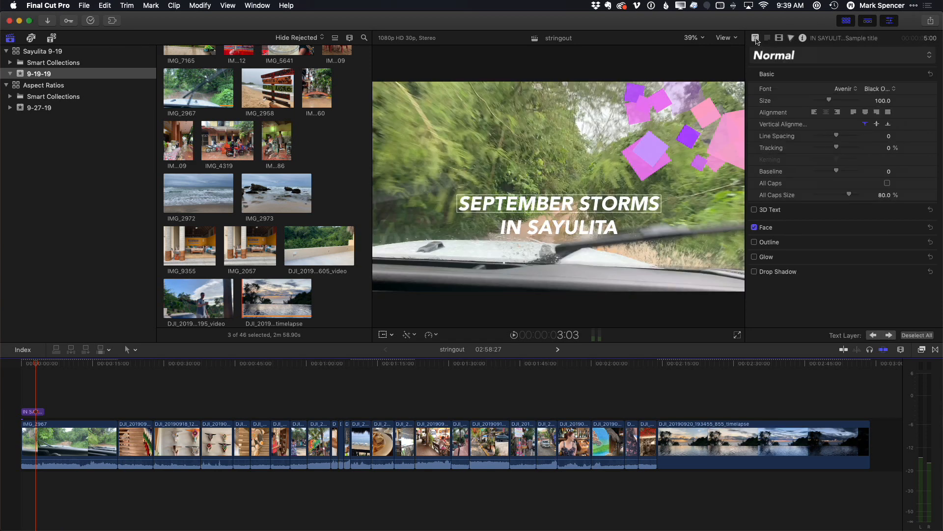
pyautogui.click(756, 39)
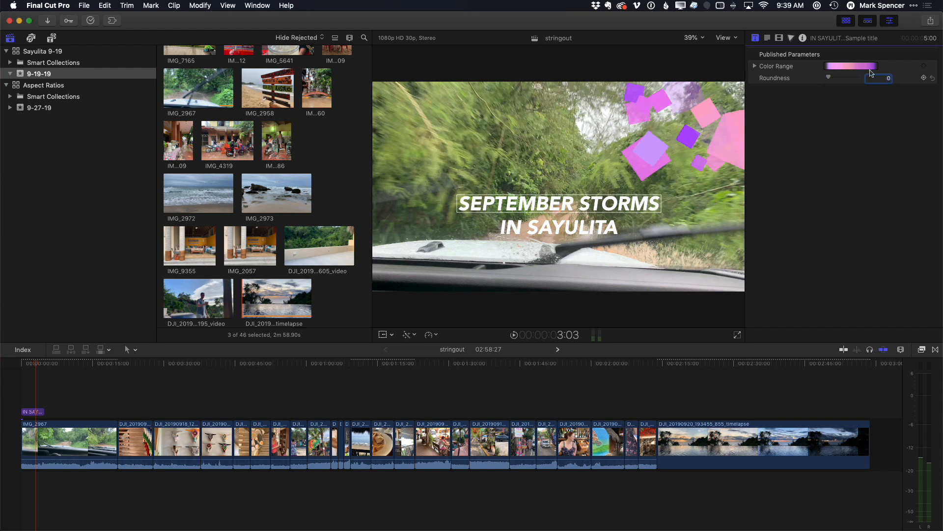
pyautogui.click(755, 65)
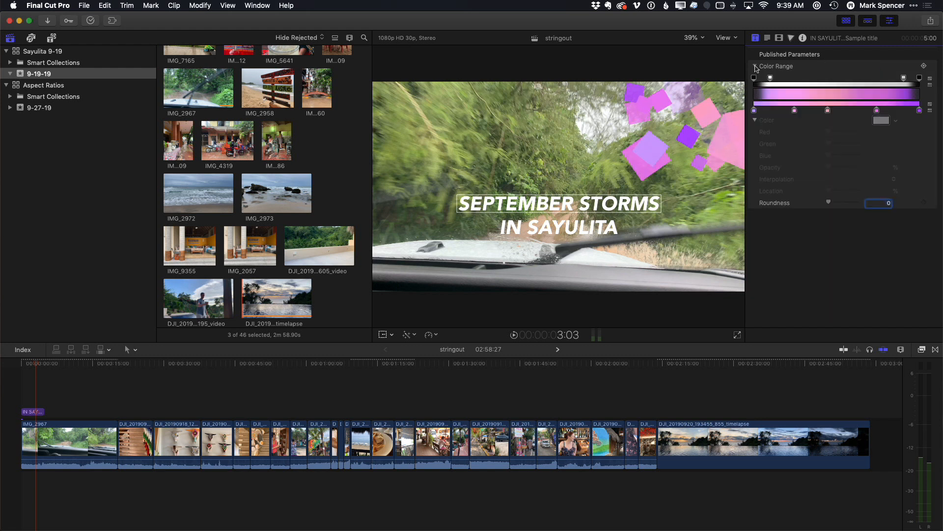
pyautogui.click(756, 66)
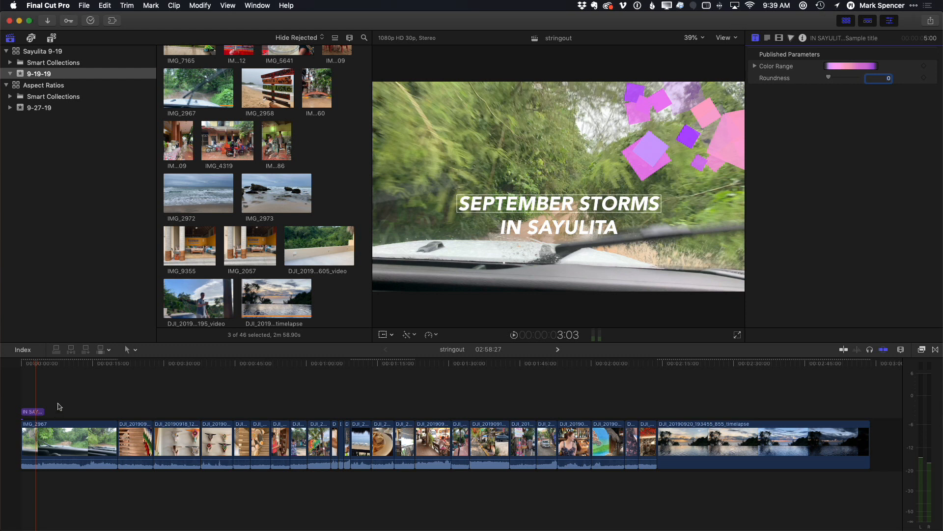
pyautogui.moveTo(59, 367)
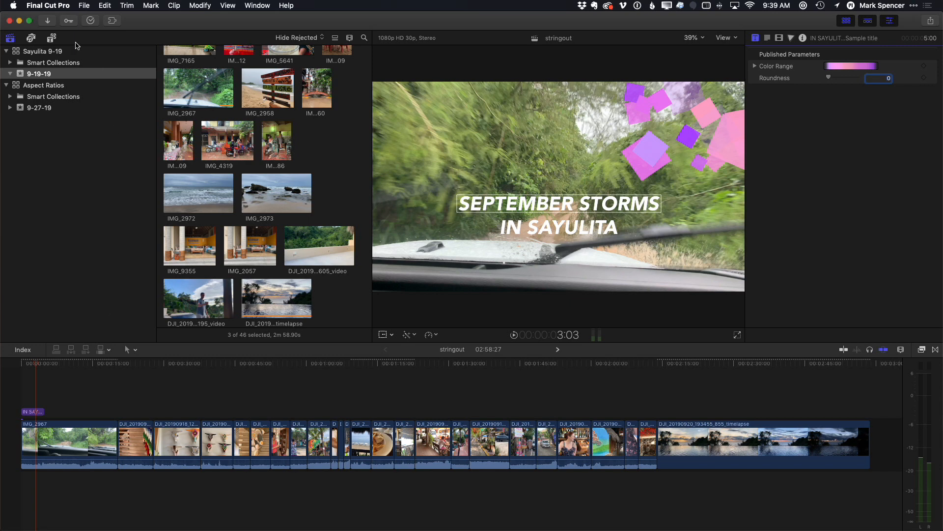
# Step: From the RippleLIVE titles, send the Sample title template to Motion for editing
pyautogui.click(52, 38)
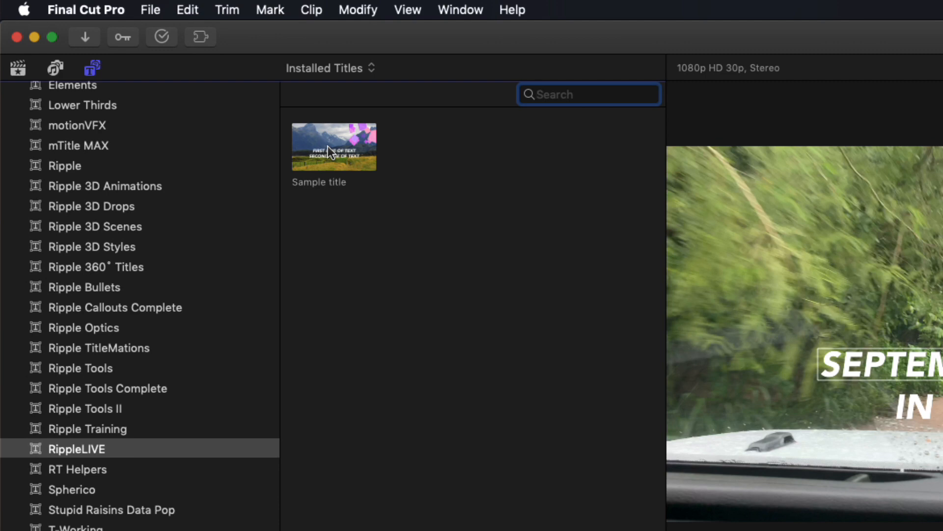
pyautogui.rightClick(334, 146)
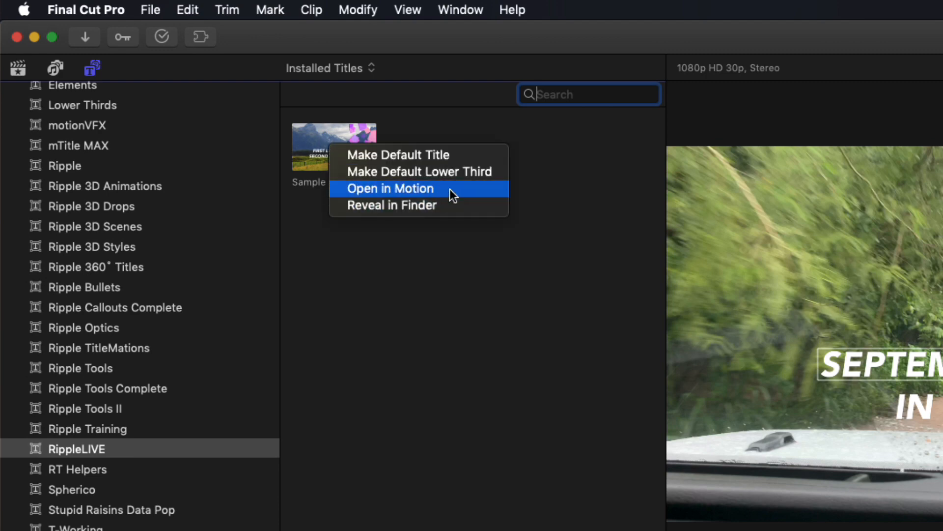
pyautogui.click(390, 188)
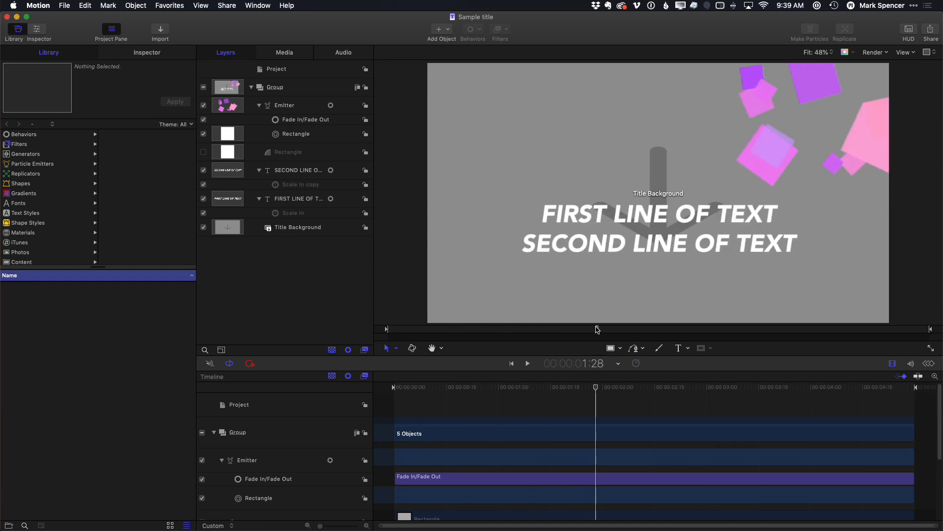
# Step: Add a custom aspect ratio snapshot with relative width 1080 and height 1920 (0.562) to the title project
pyautogui.moveTo(596, 387); pyautogui.dragTo(550, 388)
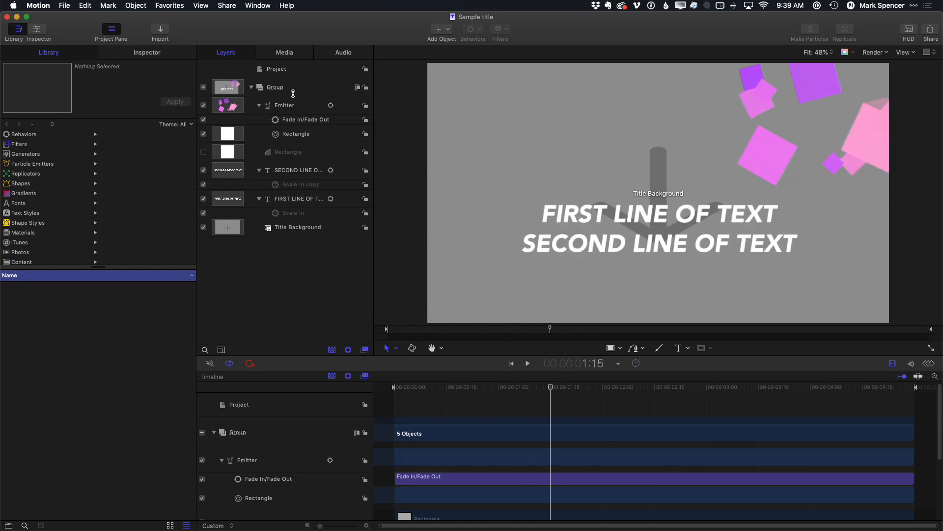
pyautogui.click(276, 69)
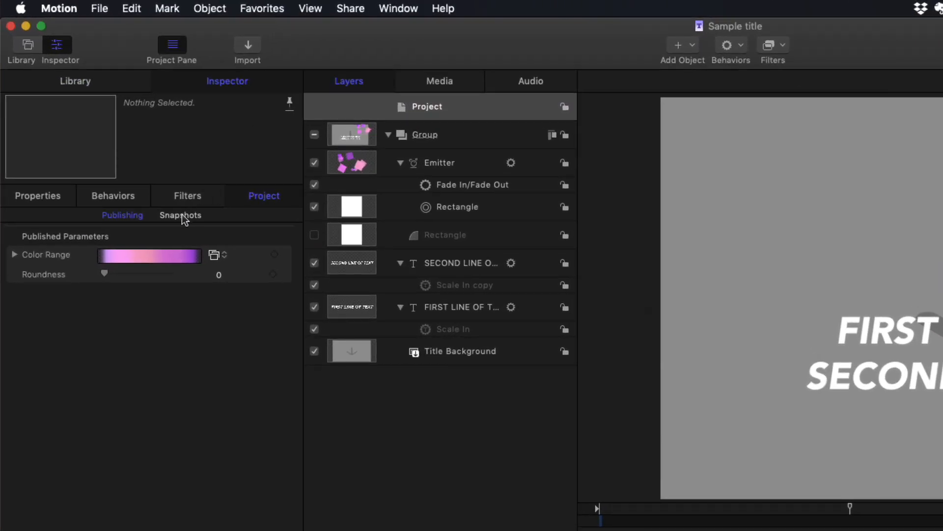
pyautogui.click(181, 215)
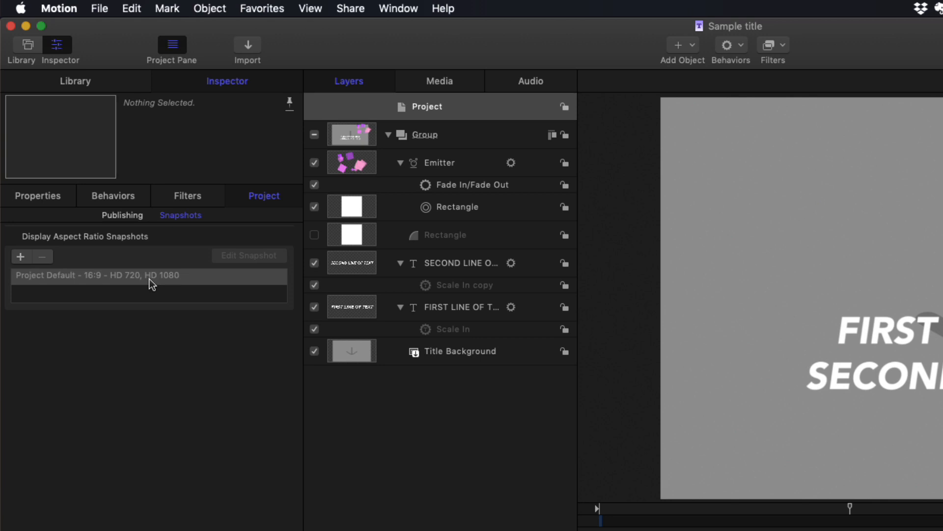
pyautogui.click(20, 256)
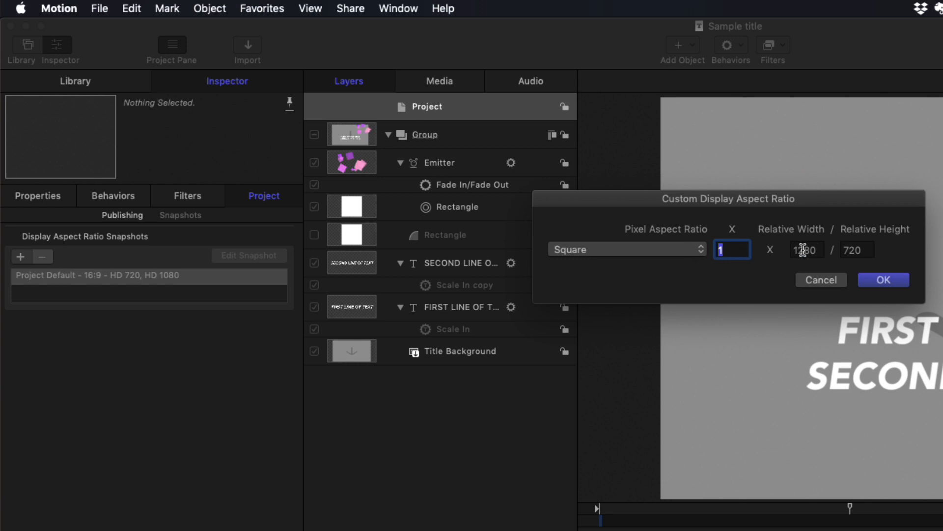
pyautogui.click(806, 248)
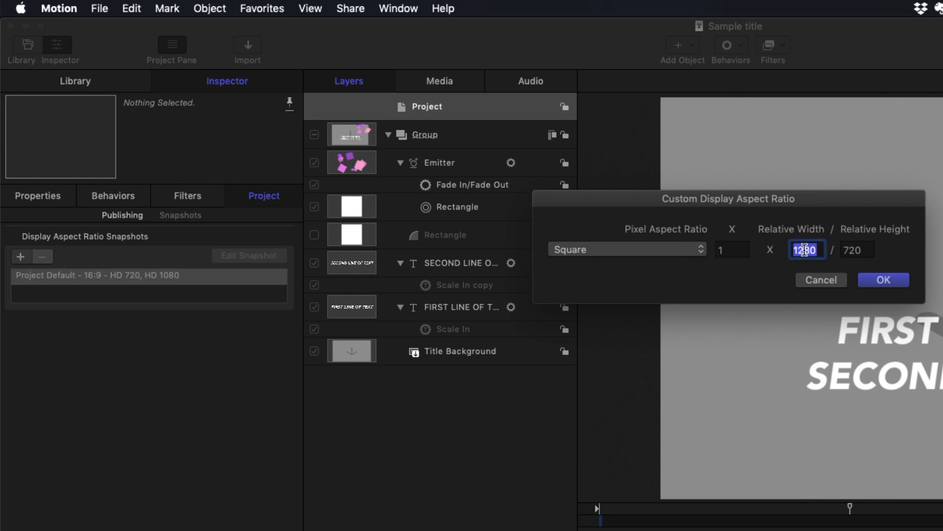
pyautogui.write('1')
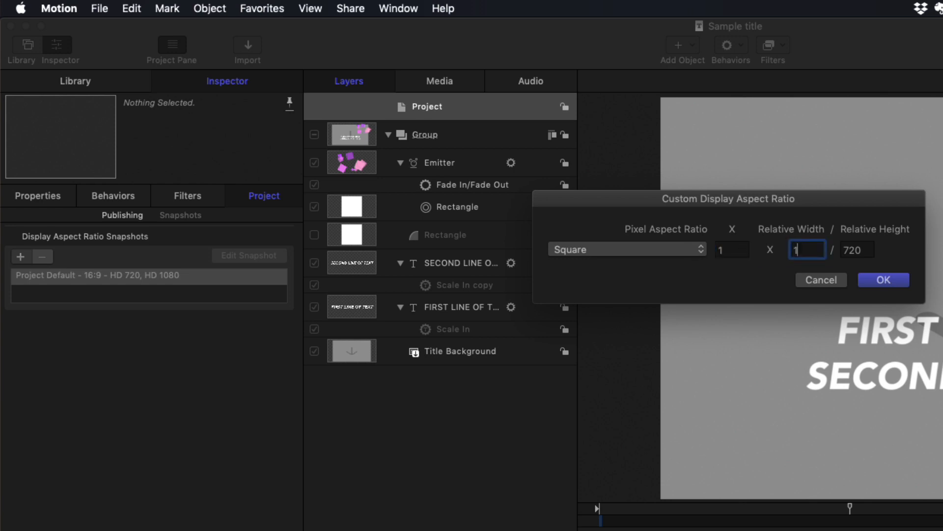
pyautogui.write('1080')
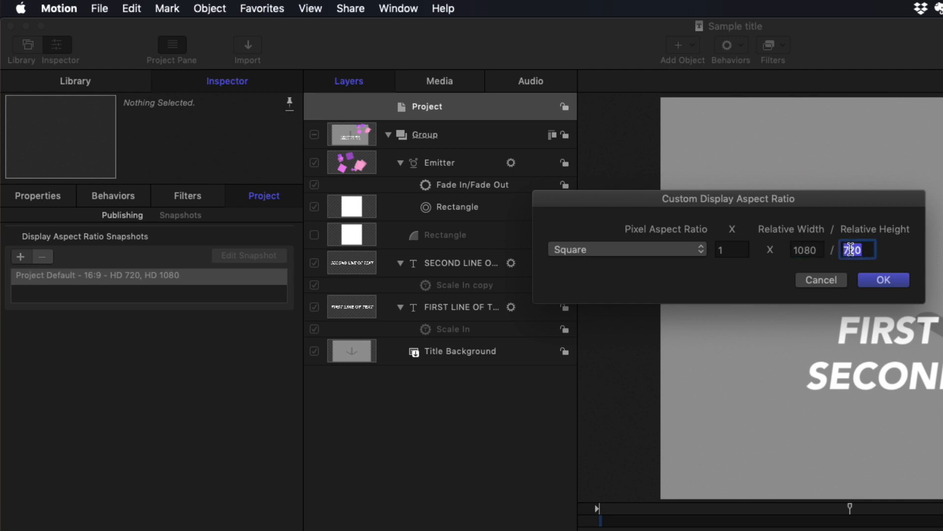
pyautogui.click(883, 279)
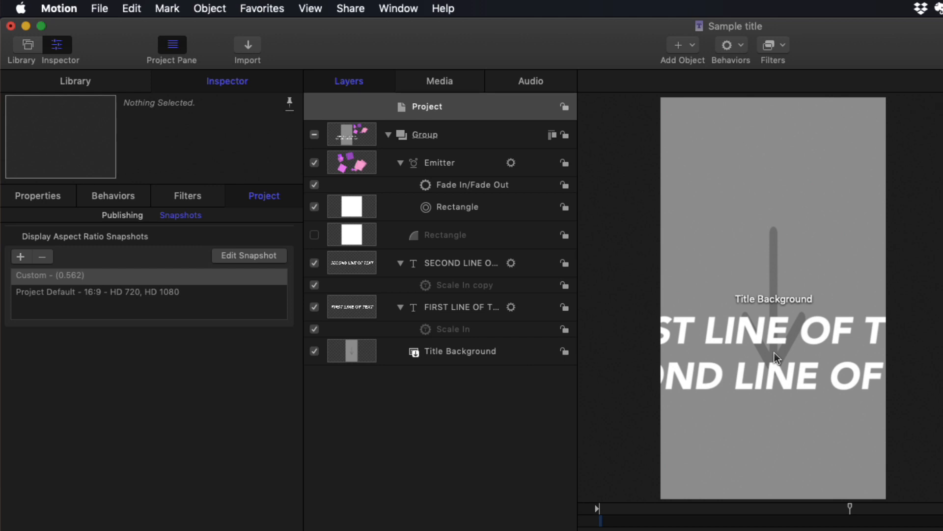
pyautogui.moveTo(789, 350)
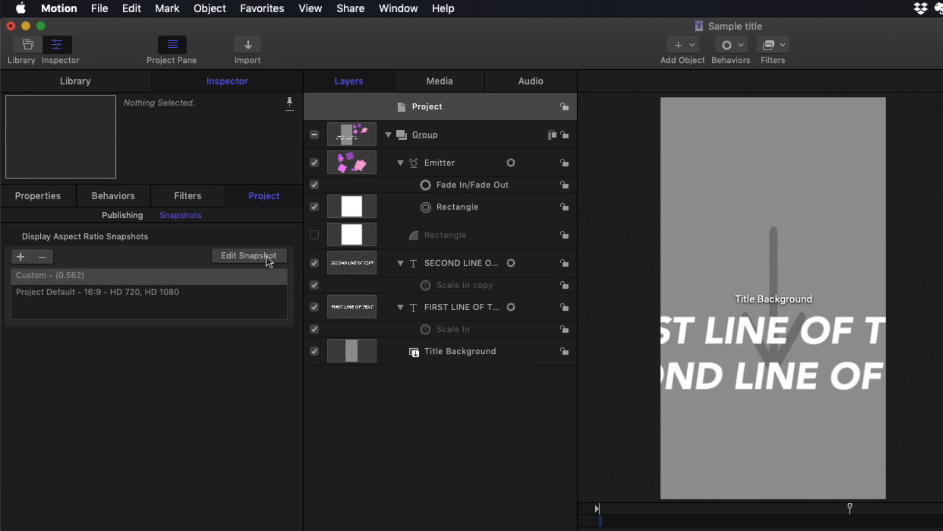
# Step: Edit the vertical snapshot, scaling the two text lines to fit the portrait frame, then stop rig edit mode
pyautogui.click(249, 255)
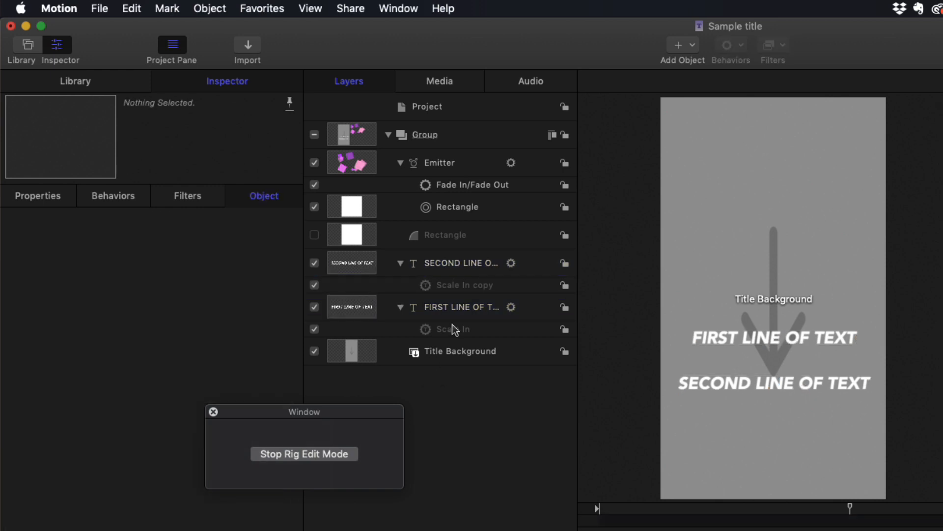
pyautogui.click(461, 263)
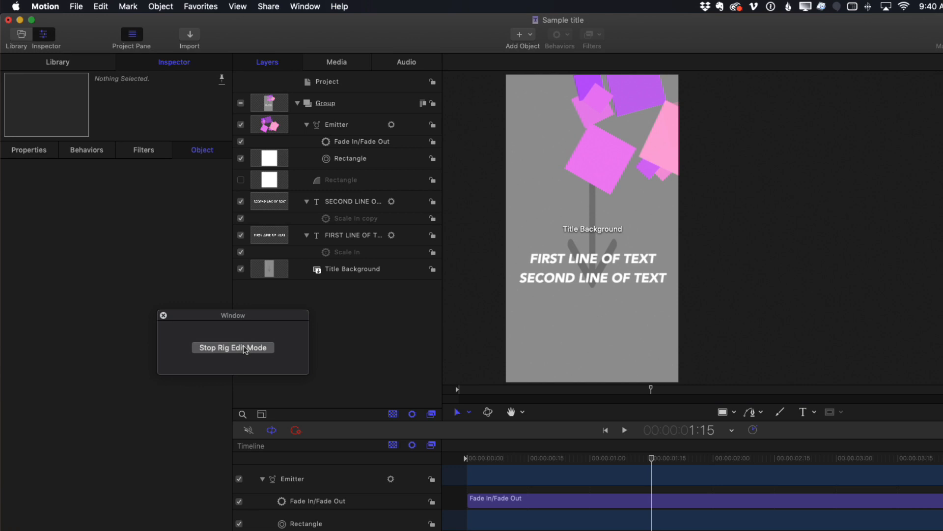
pyautogui.click(233, 347)
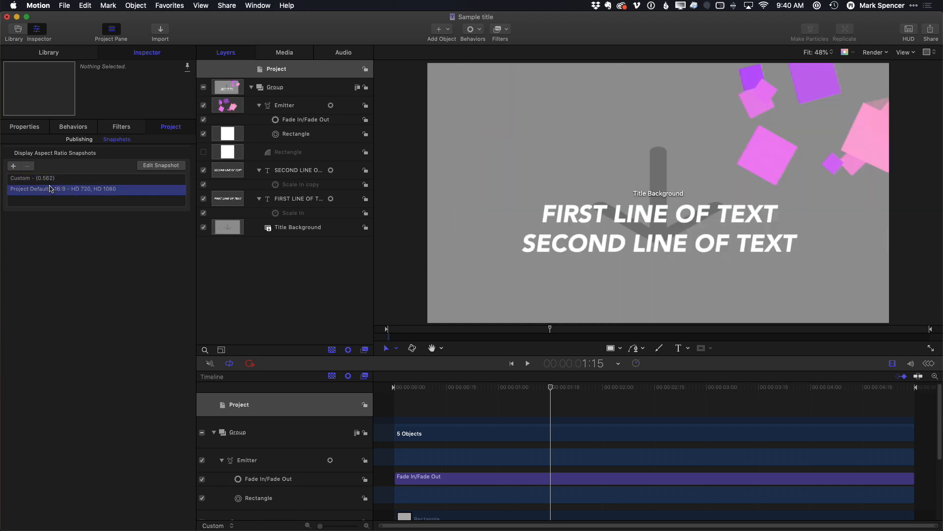
pyautogui.click(31, 178)
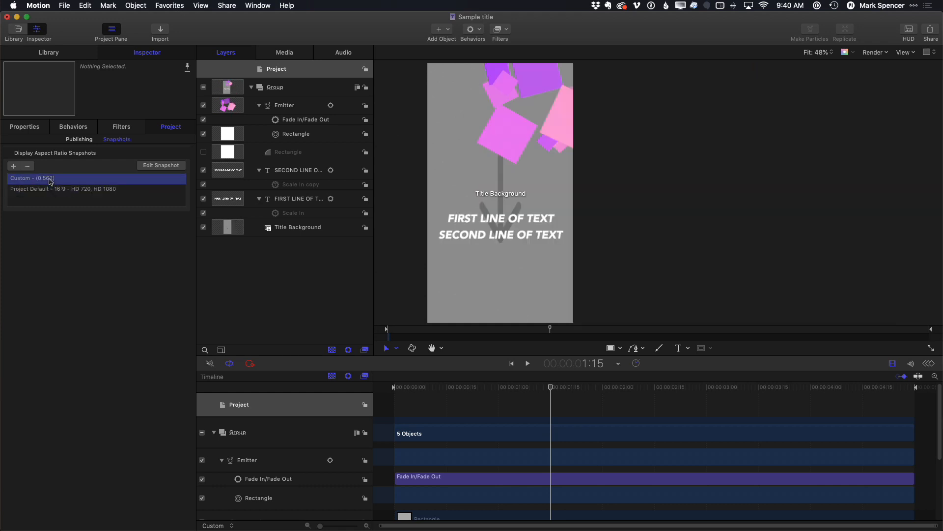
pyautogui.click(63, 189)
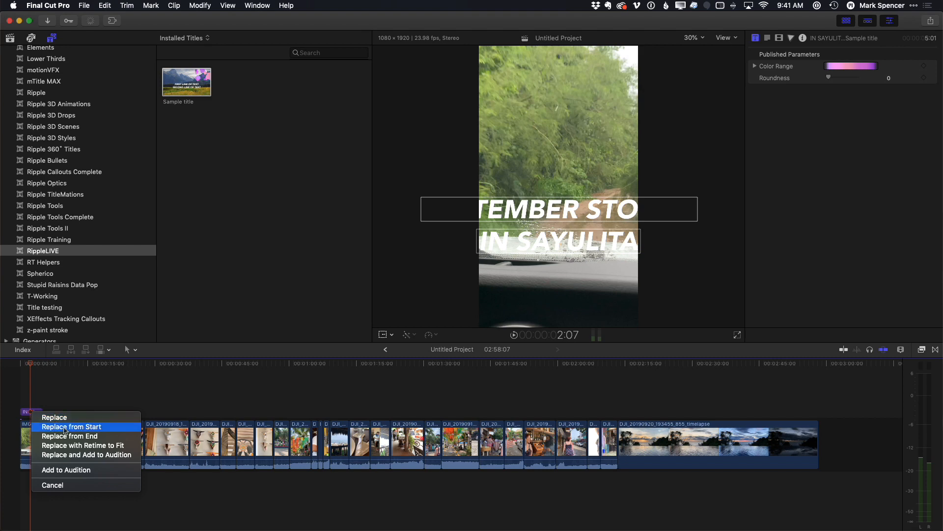
# Step: Replace the timeline title with the Sample title using Replace from Start
pyautogui.click(72, 427)
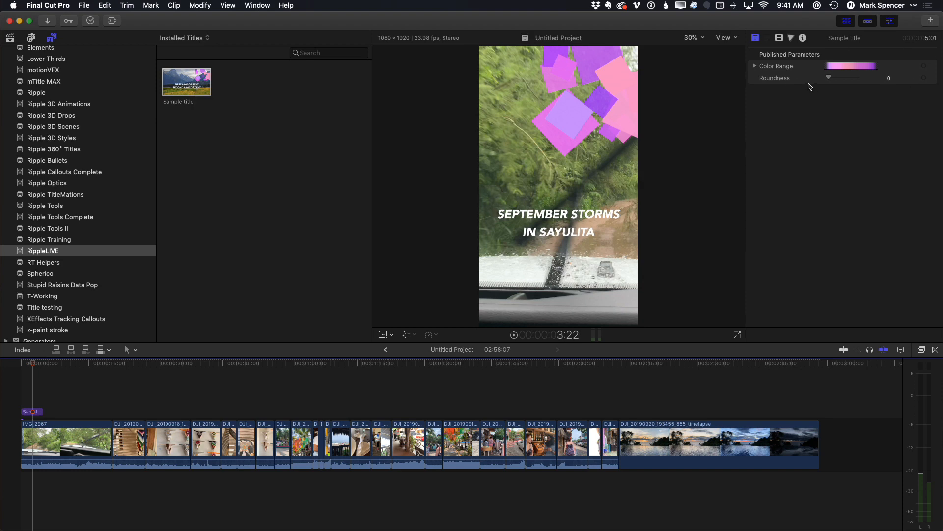
pyautogui.moveTo(795, 137)
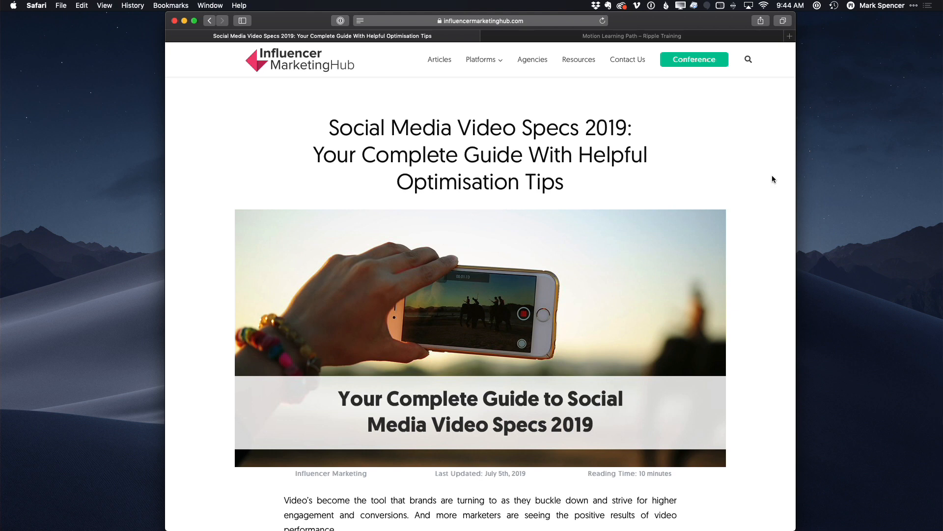
pyautogui.moveTo(578, 59)
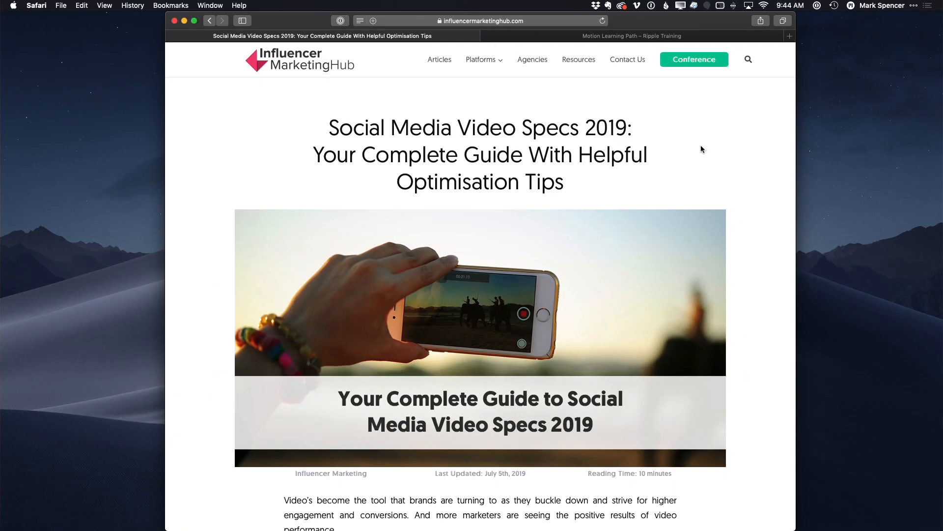
pyautogui.scroll(-3)
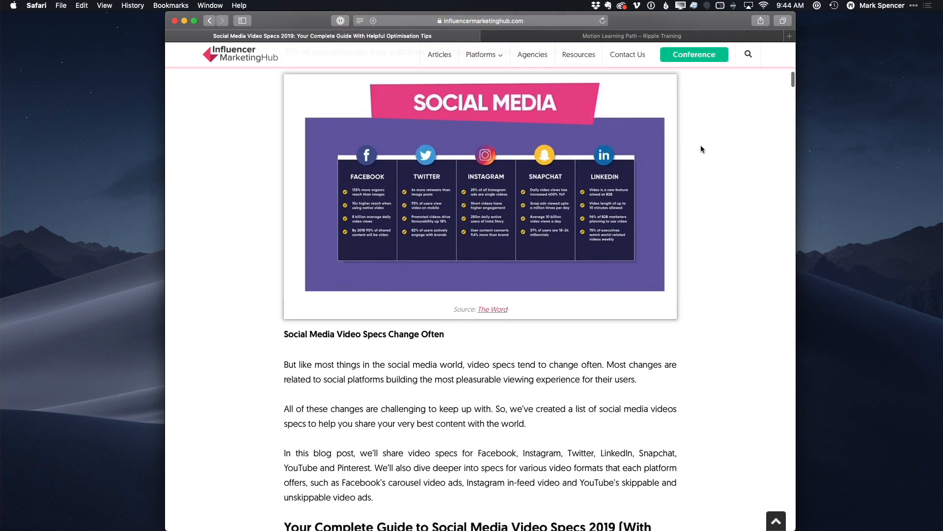
pyautogui.scroll(-3)
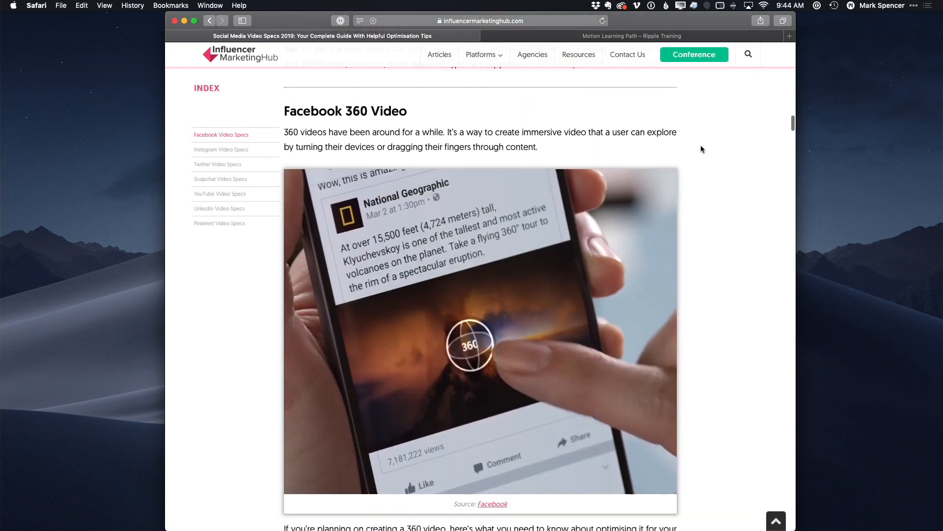
pyautogui.scroll(-3)
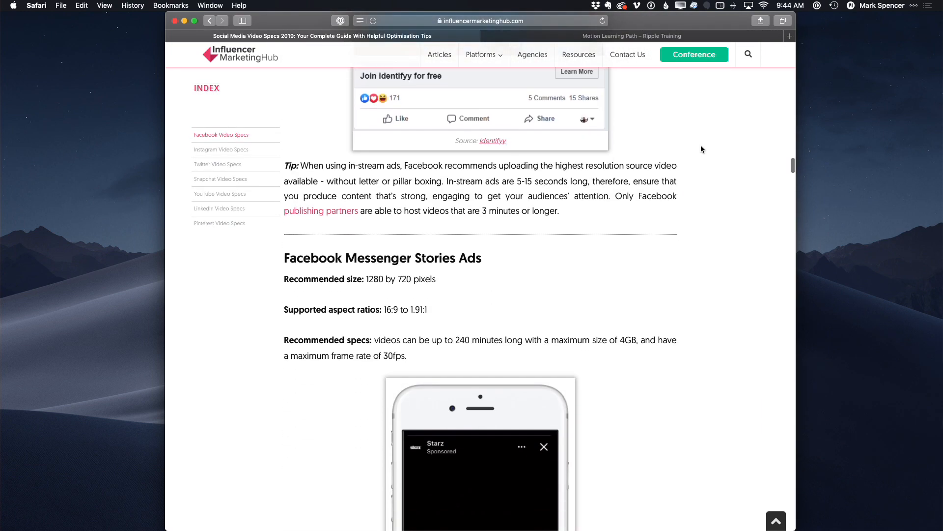
pyautogui.scroll(3)
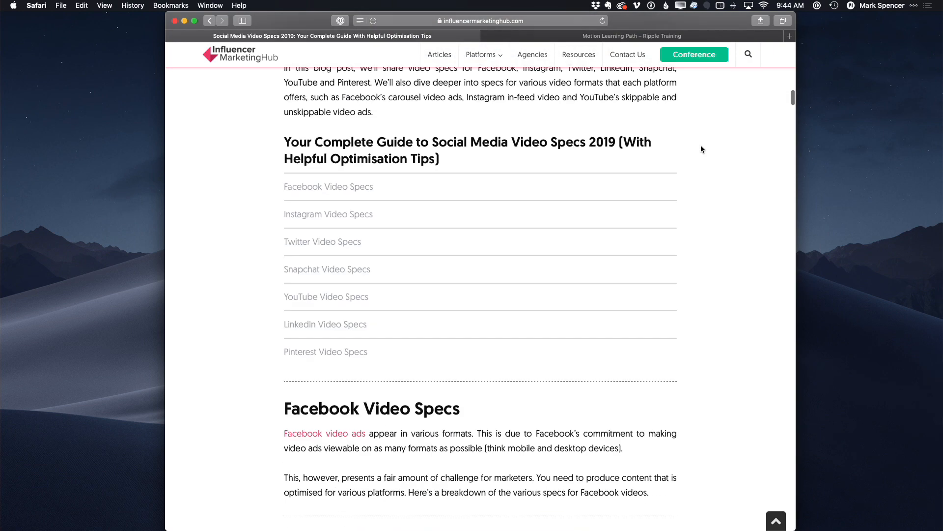
pyautogui.scroll(3)
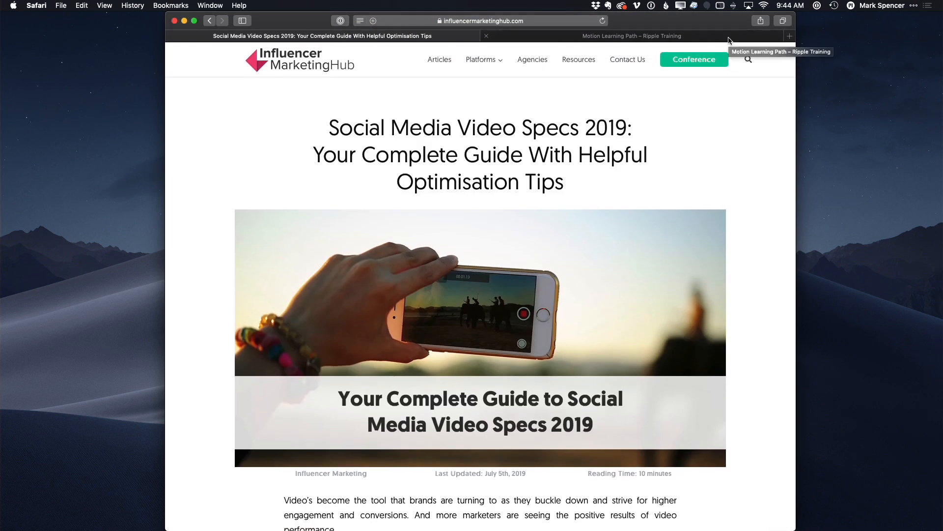
# Step: Switch to Ripple Training's Motion Learning Path page and browse its tutorial listings
pyautogui.click(632, 35)
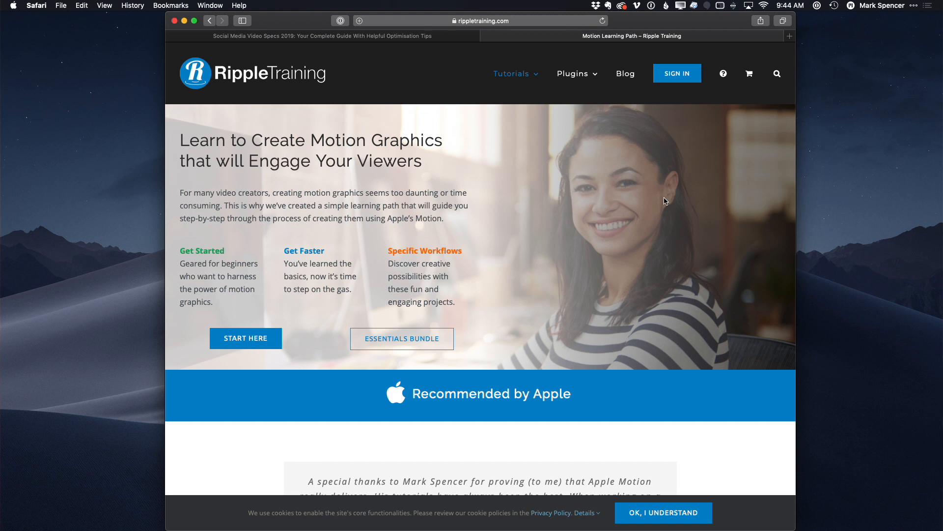
pyautogui.moveTo(578, 160)
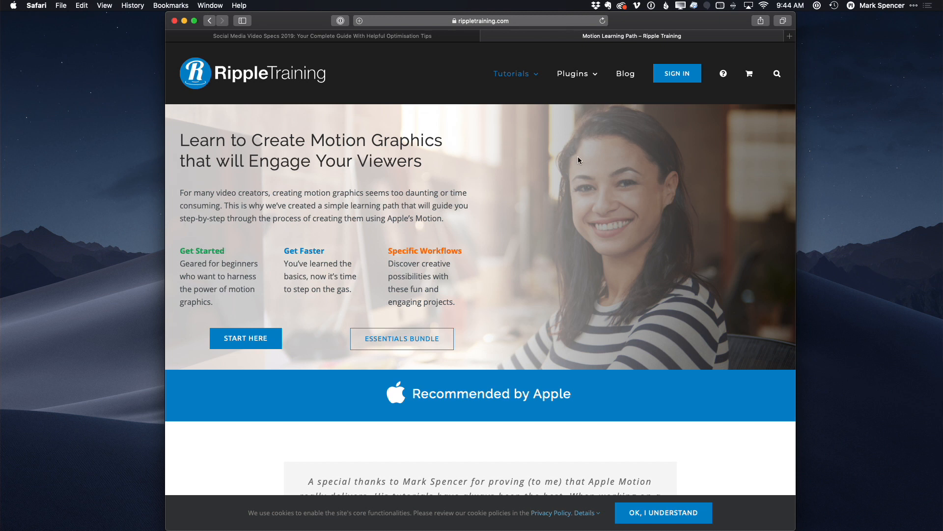
pyautogui.moveTo(688, 162)
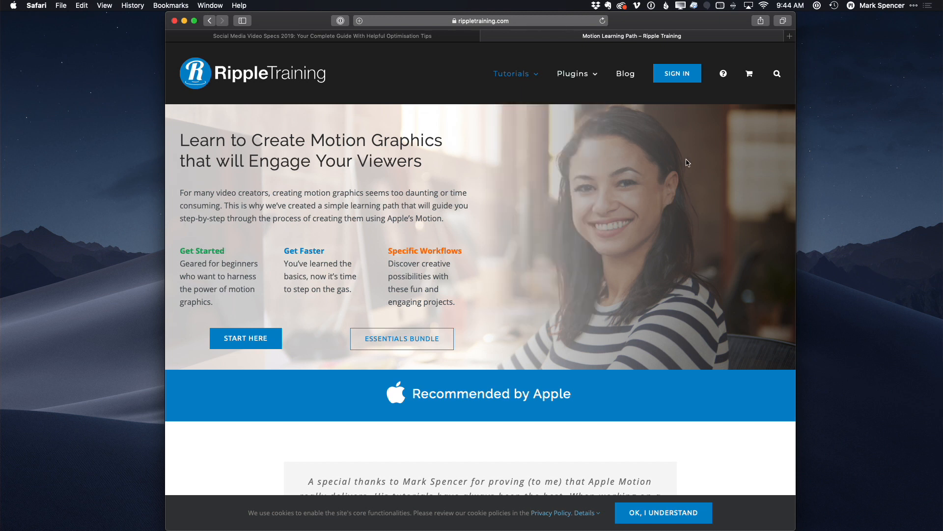
pyautogui.scroll(-3)
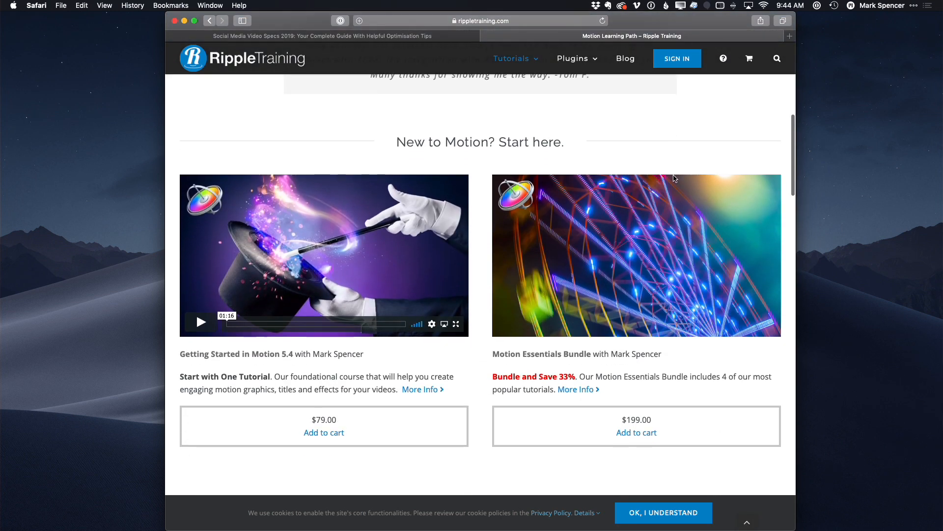
pyautogui.scroll(-3)
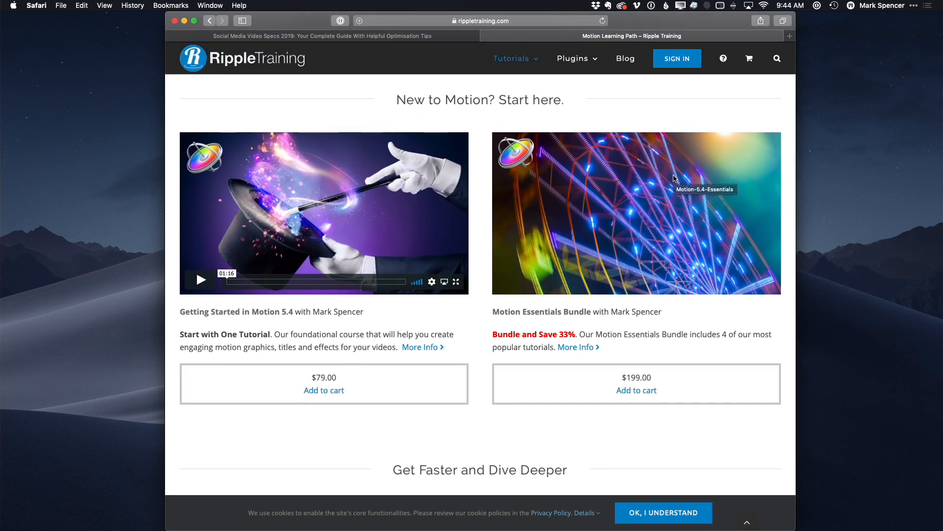
pyautogui.scroll(-3)
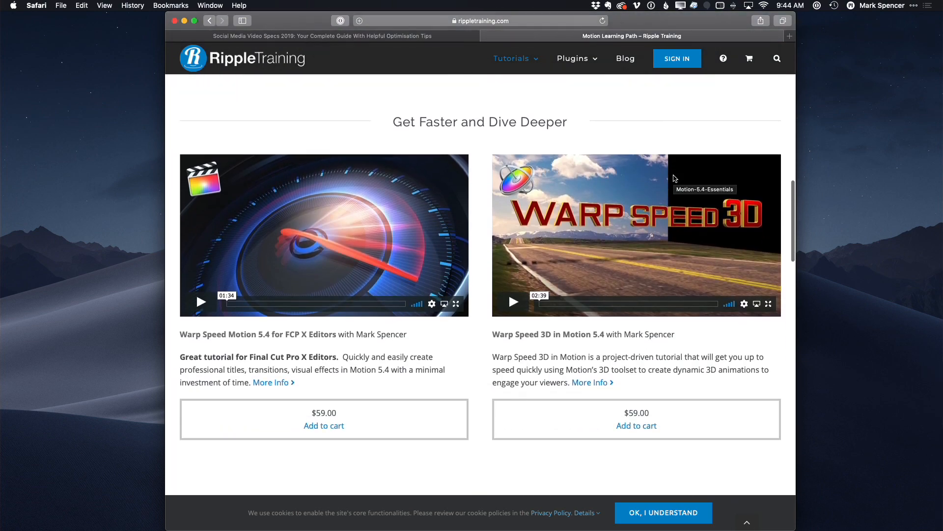
pyautogui.scroll(-3)
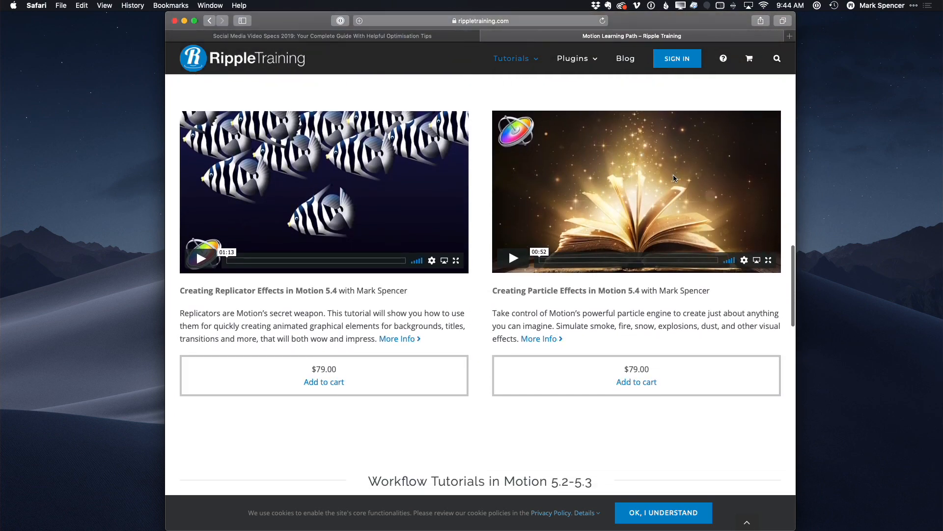